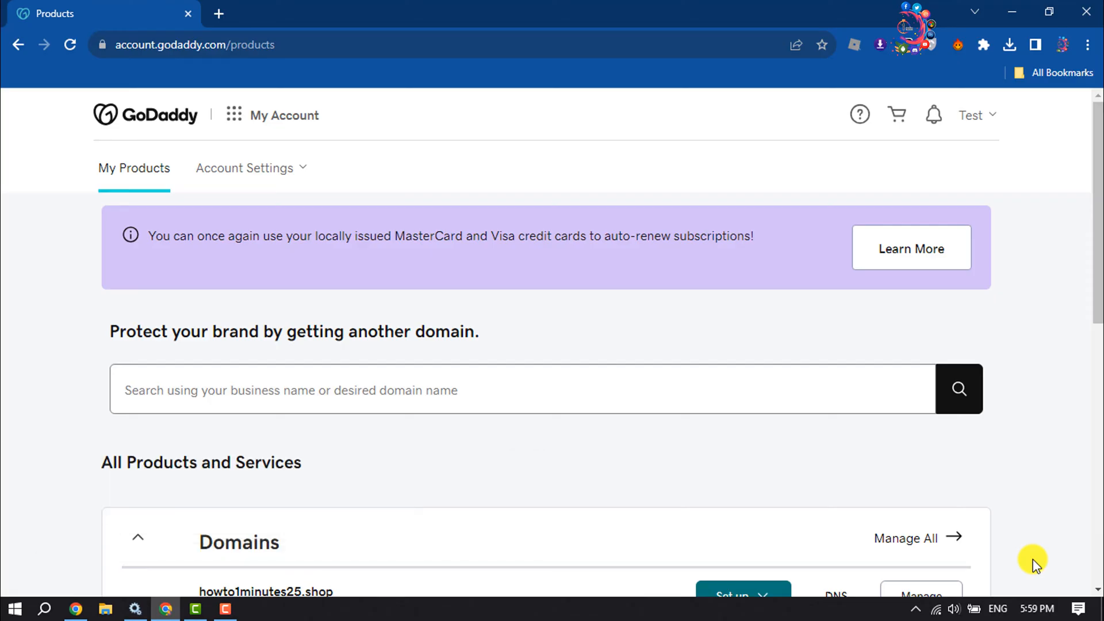
{"action": "mouse_move", "coordinate": [1034, 510]}
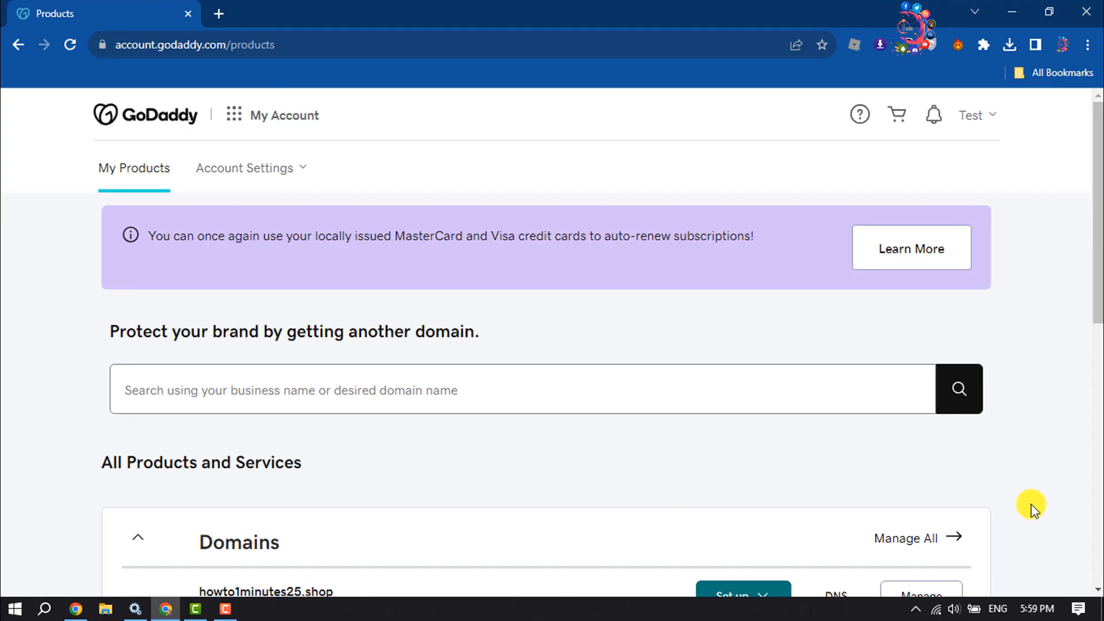
{"action": "mouse_move", "coordinate": [1028, 512]}
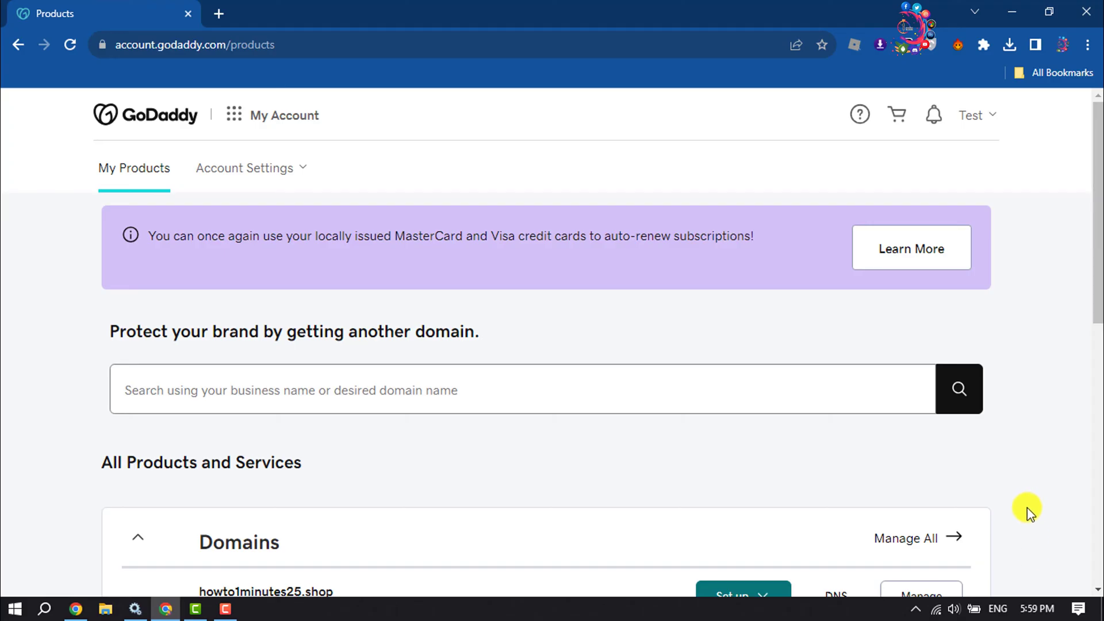
- Expand the Web Hosting section in My Products to show the Economy plan for howto1minutes25.shop
{"action": "scroll", "scroll_direction": "down", "scroll_amount": 3}
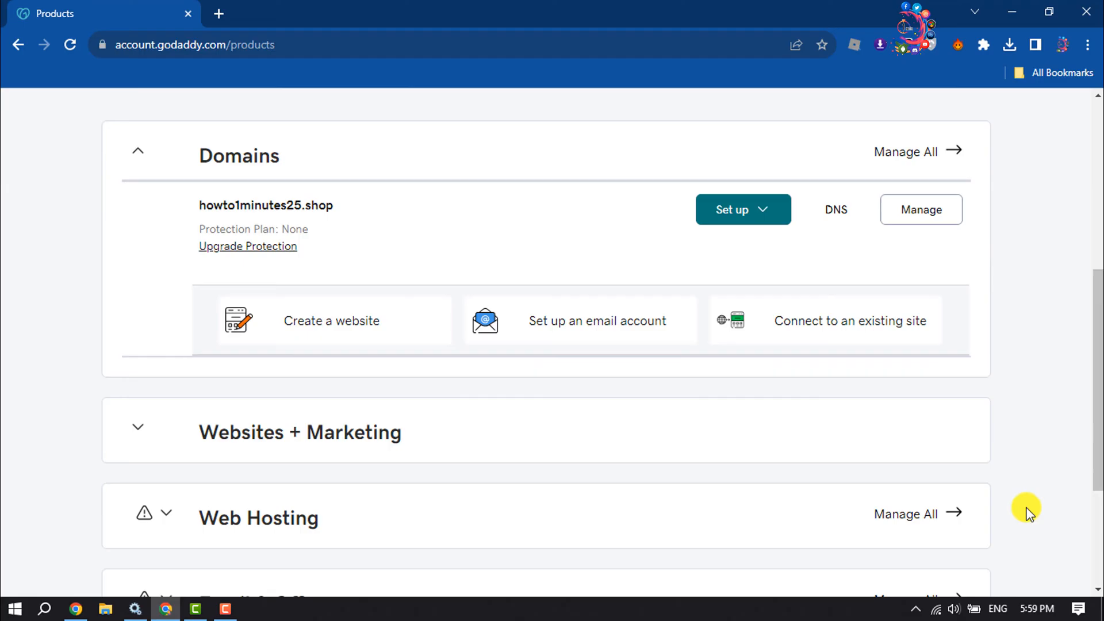
{"action": "scroll", "scroll_direction": "down", "scroll_amount": 3}
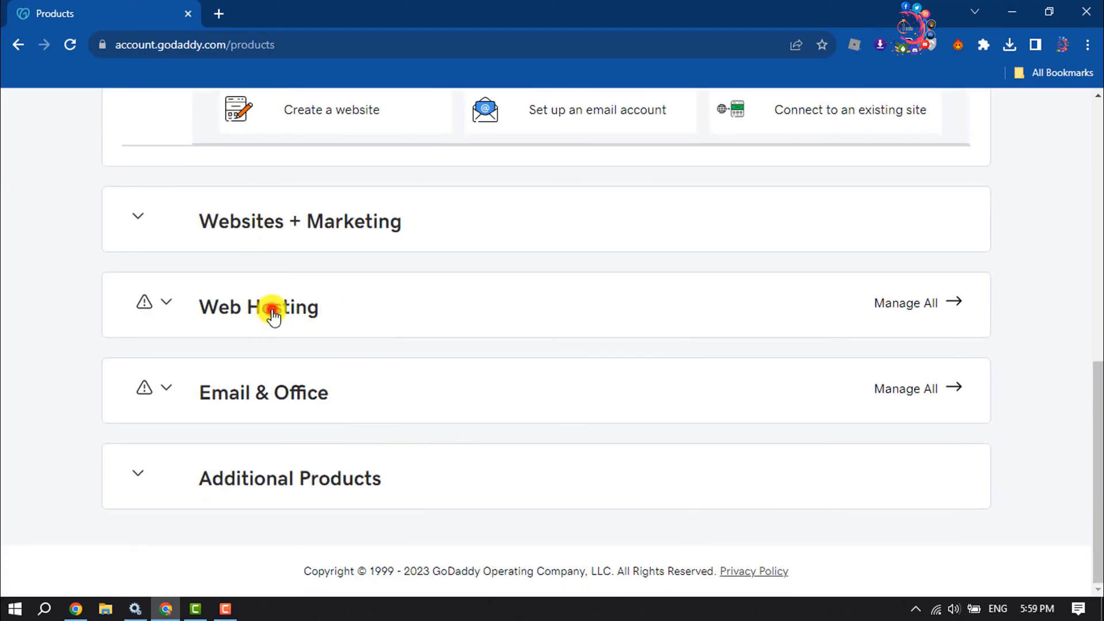
{"action": "left_click", "coordinate": [168, 301]}
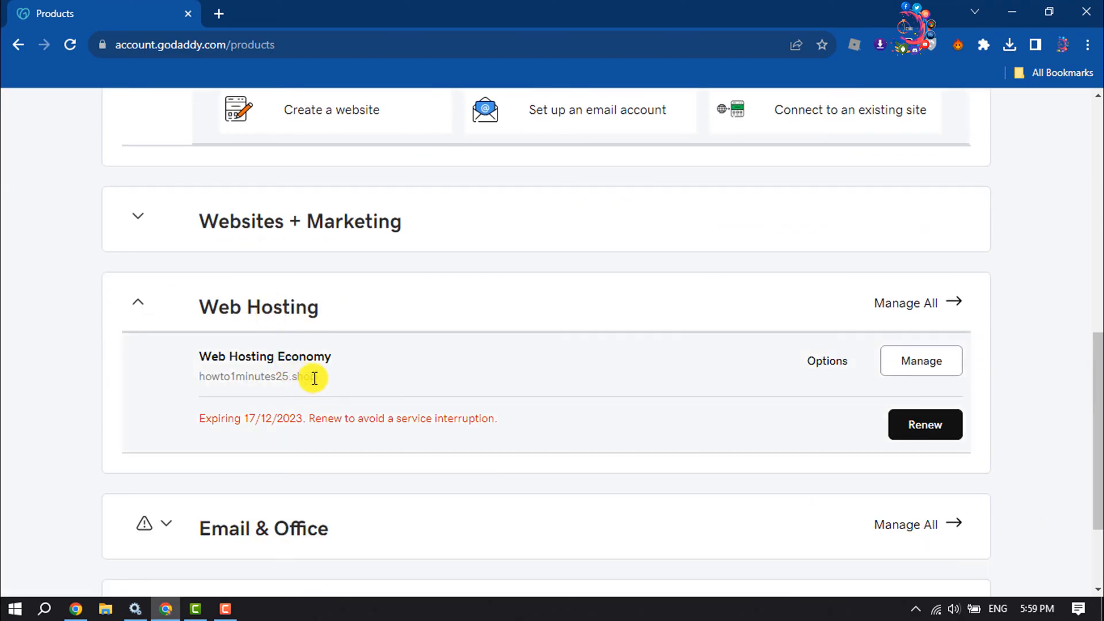
{"action": "double_click", "coordinate": [257, 376]}
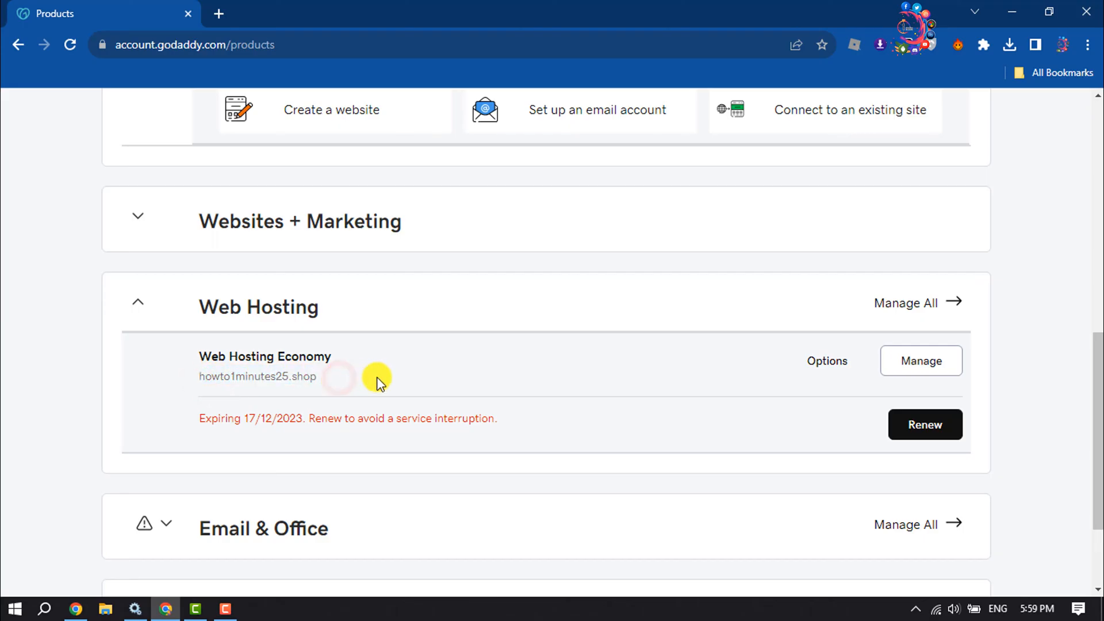
- Open the Web Hosting Economy dashboard, launch cPanel Admin, and find the Security section
{"action": "left_click", "coordinate": [920, 361]}
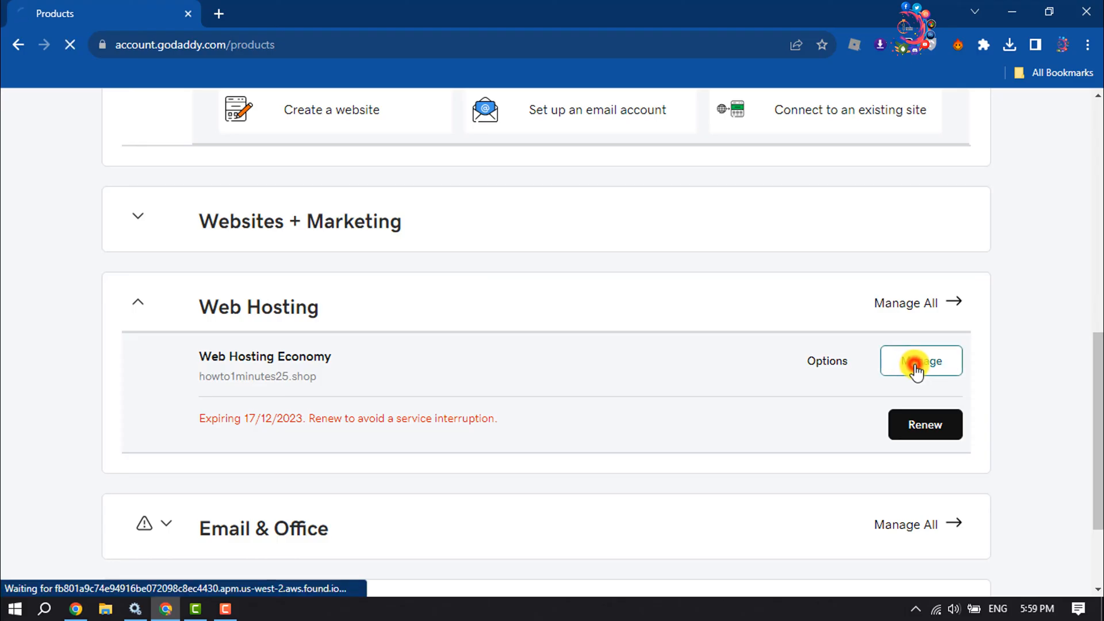
{"action": "left_click", "coordinate": [921, 361]}
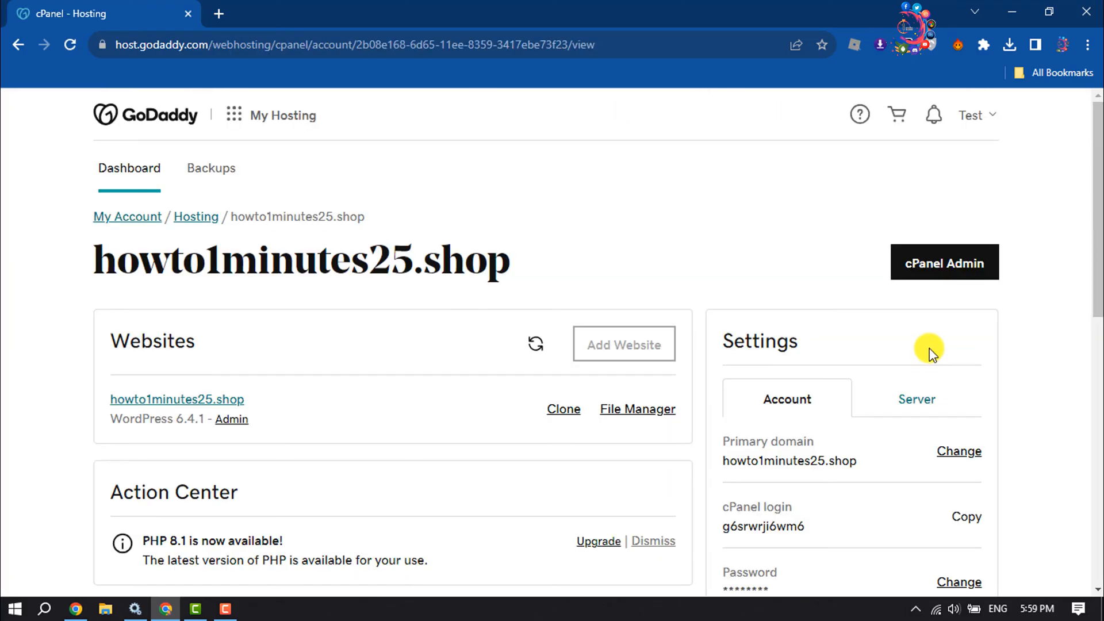
{"action": "mouse_move", "coordinate": [943, 263]}
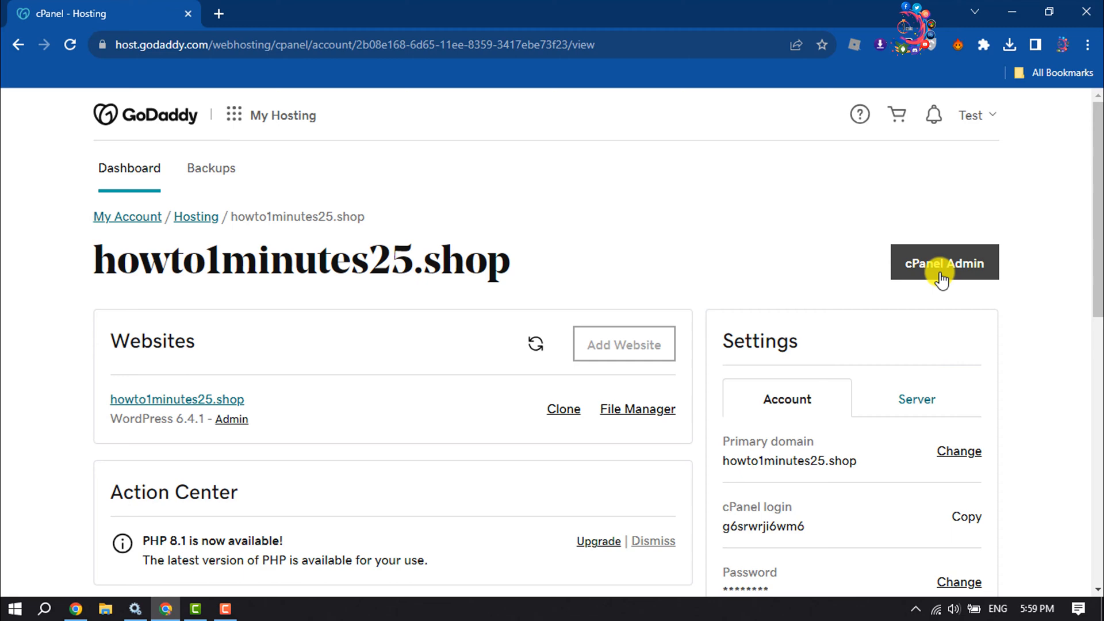
{"action": "left_click", "coordinate": [944, 263]}
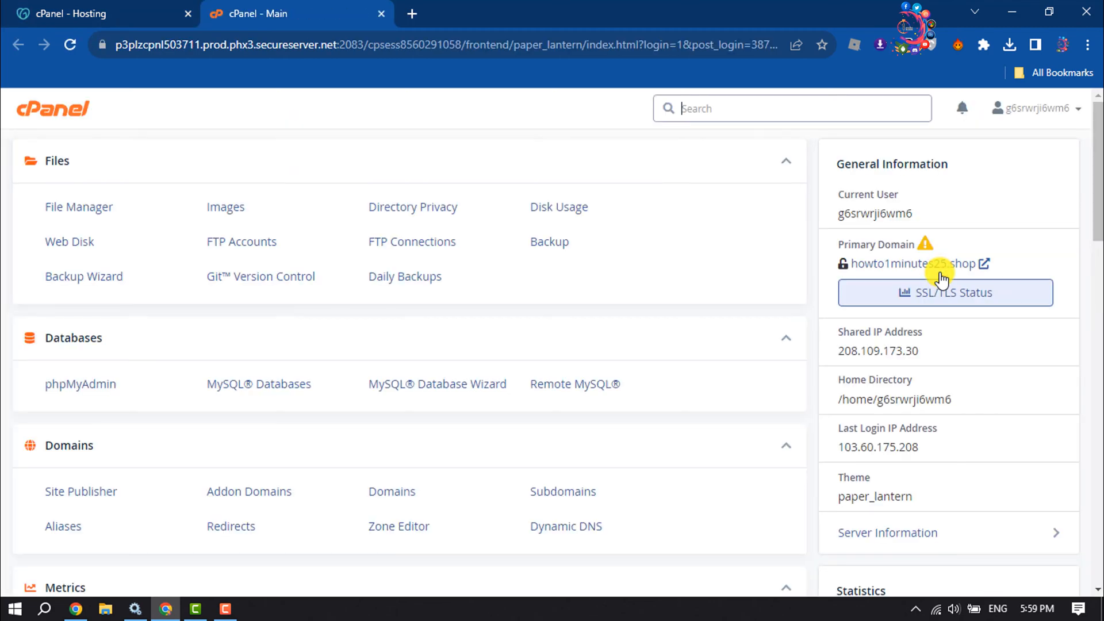
{"action": "mouse_move", "coordinate": [649, 410]}
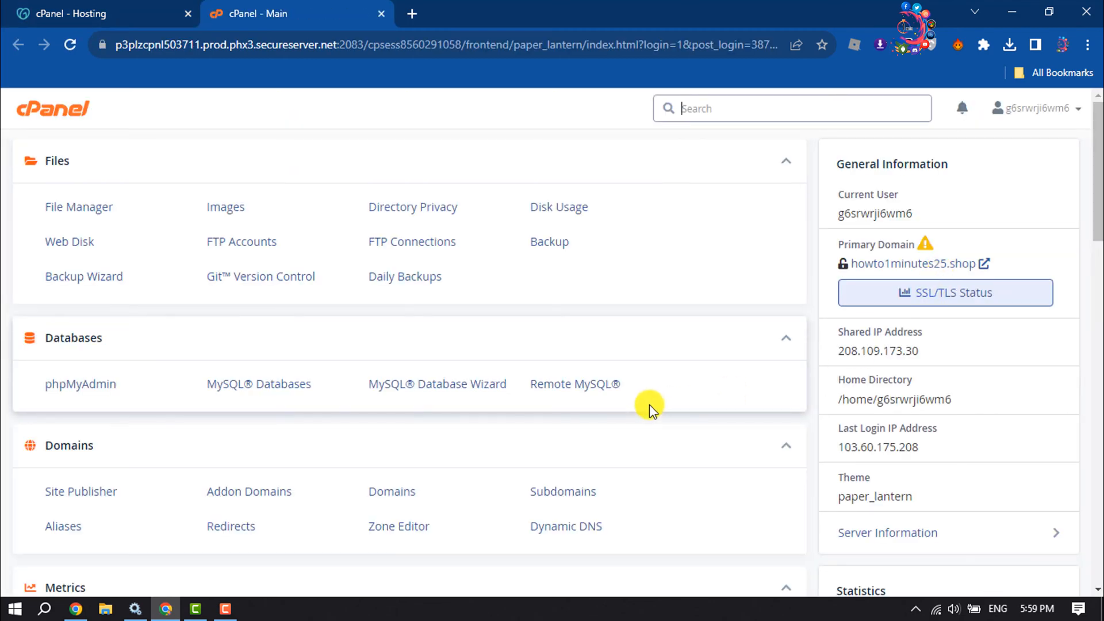
{"action": "scroll", "scroll_direction": "down", "scroll_amount": 3}
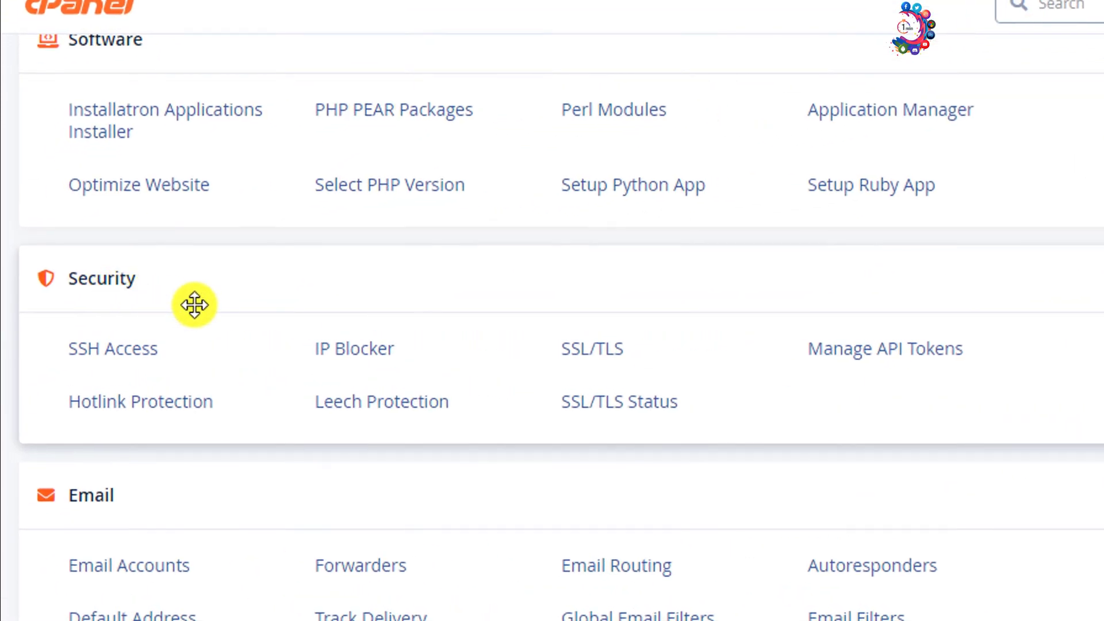
{"action": "mouse_move", "coordinate": [592, 349]}
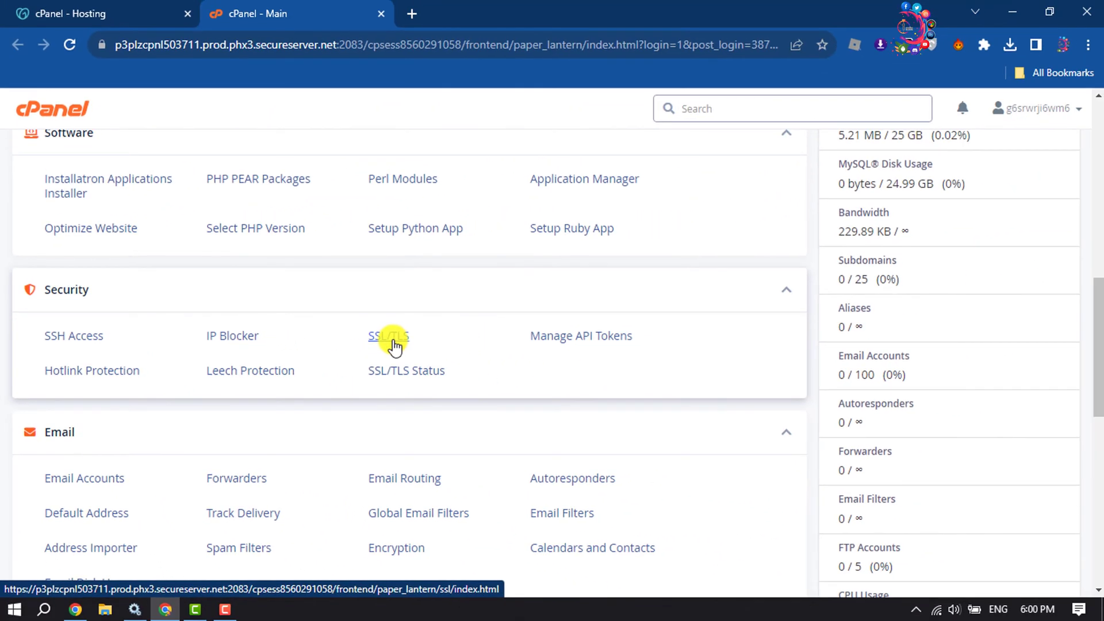
- Open the SSL/TLS manager and its certificate signing request tools
{"action": "left_click", "coordinate": [386, 335]}
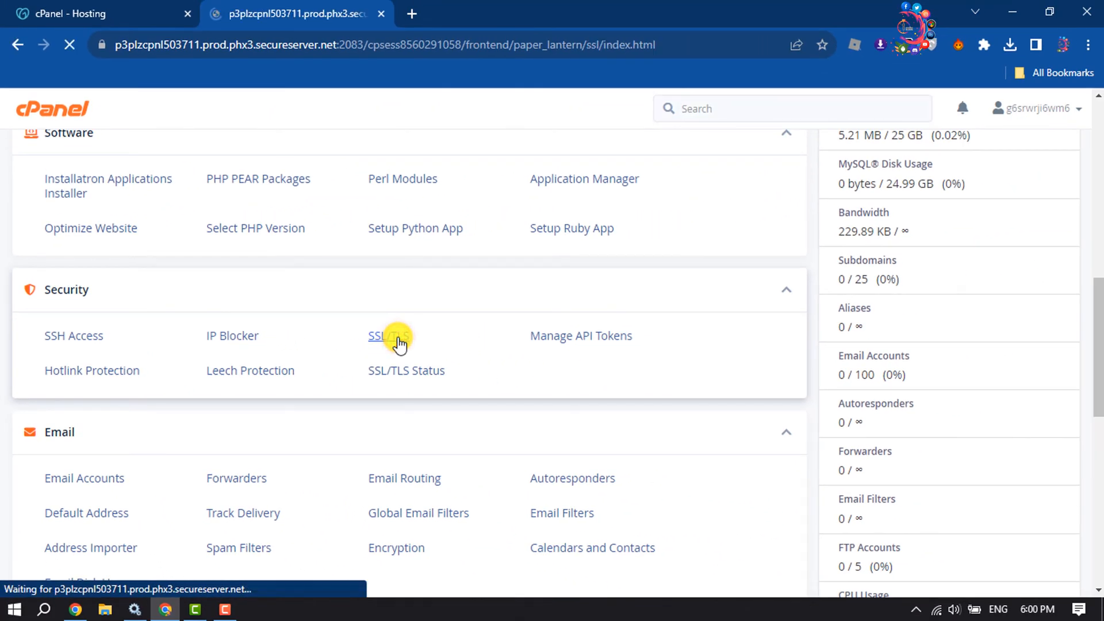
{"action": "left_click", "coordinate": [383, 335]}
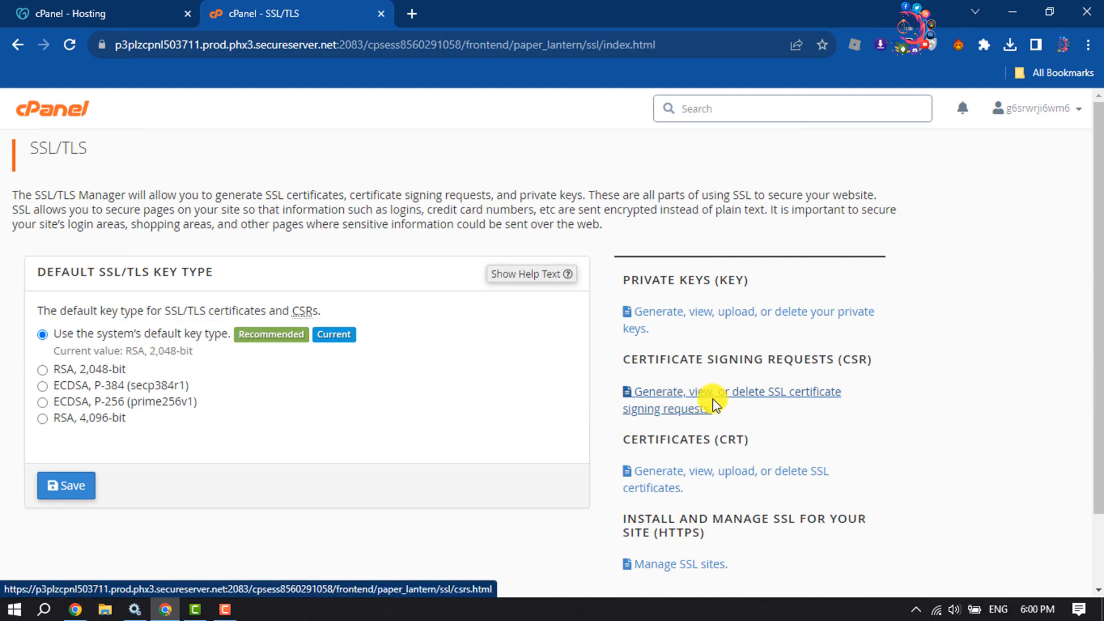
{"action": "mouse_move", "coordinate": [686, 415]}
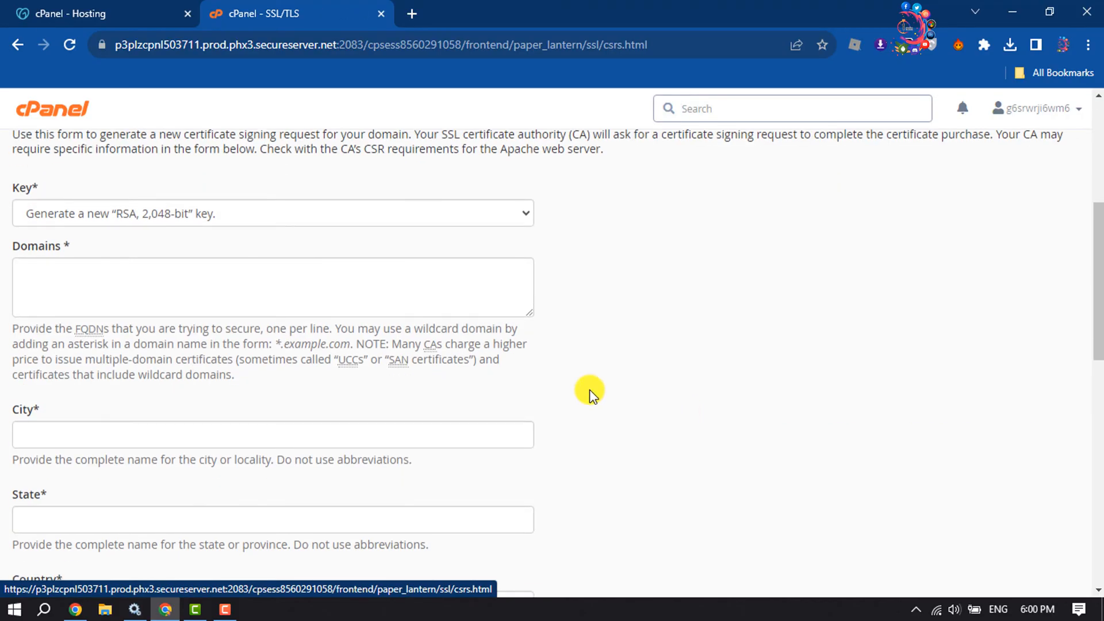
- Fill the CSR with a new 2,048-bit RSA key, howto1minutes25.shop, Bangladesh, and Outsource2bd.com
{"action": "left_click", "coordinate": [272, 214]}
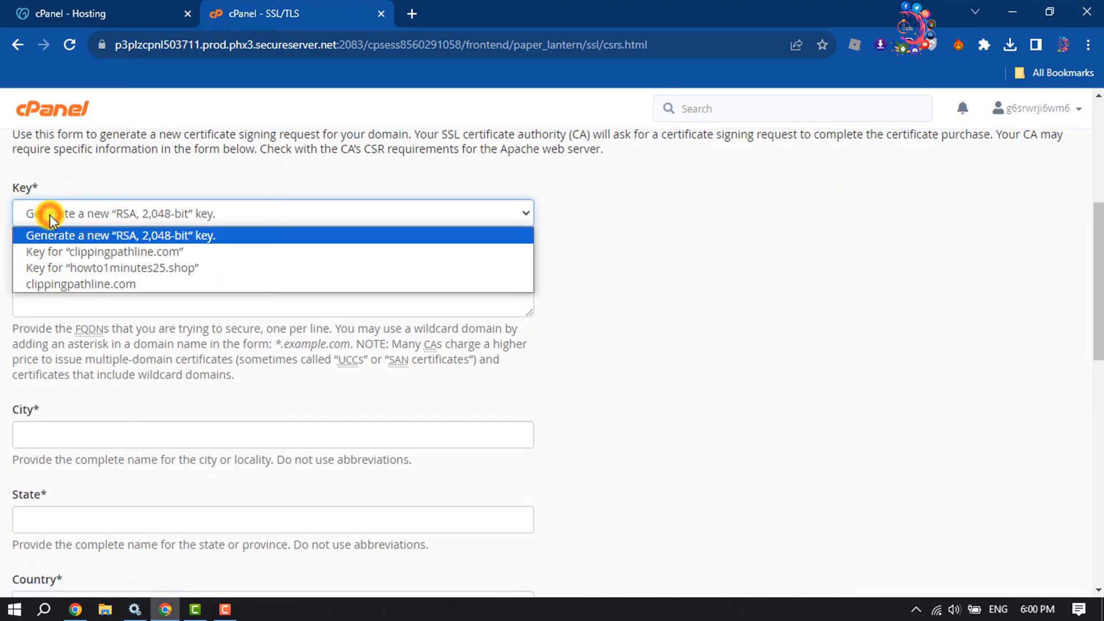
{"action": "left_click", "coordinate": [106, 235]}
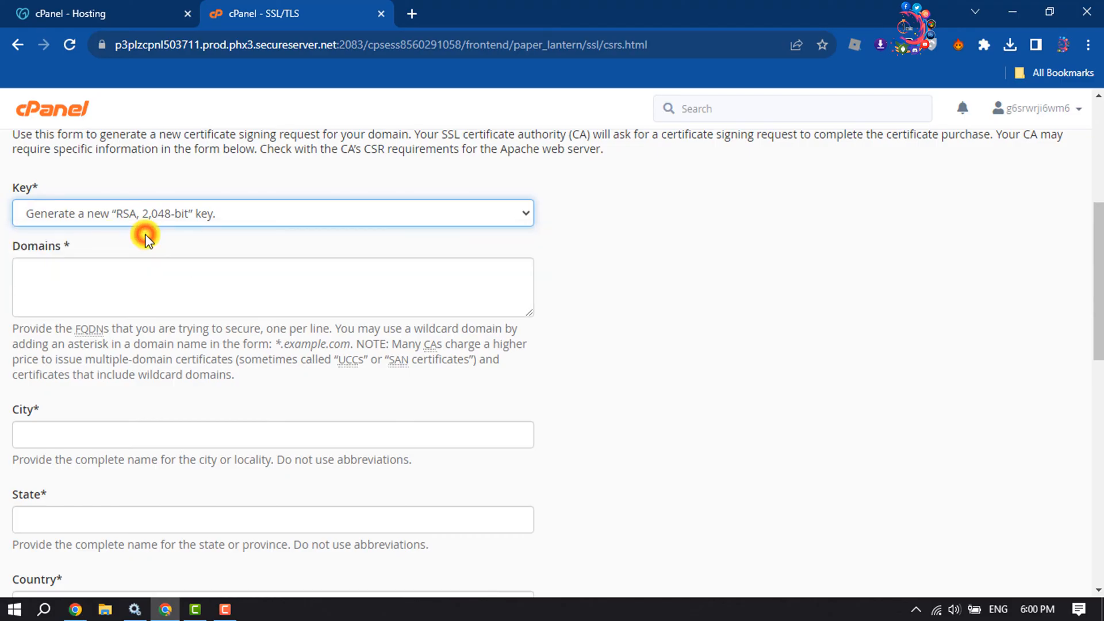
{"action": "left_click", "coordinate": [273, 287]}
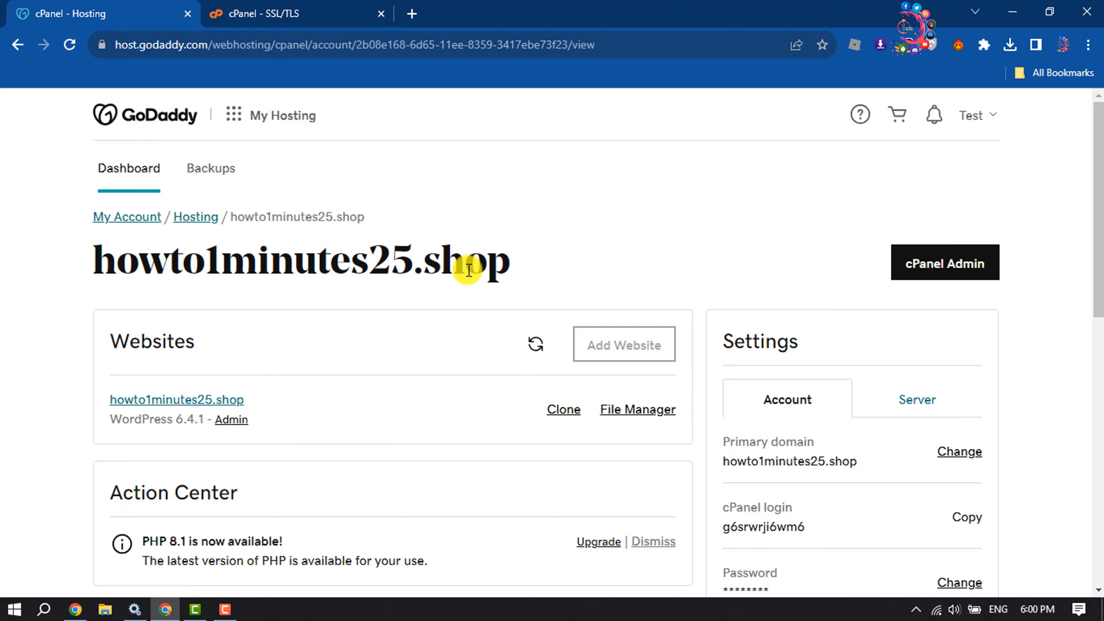
{"action": "right_click", "coordinate": [467, 271]}
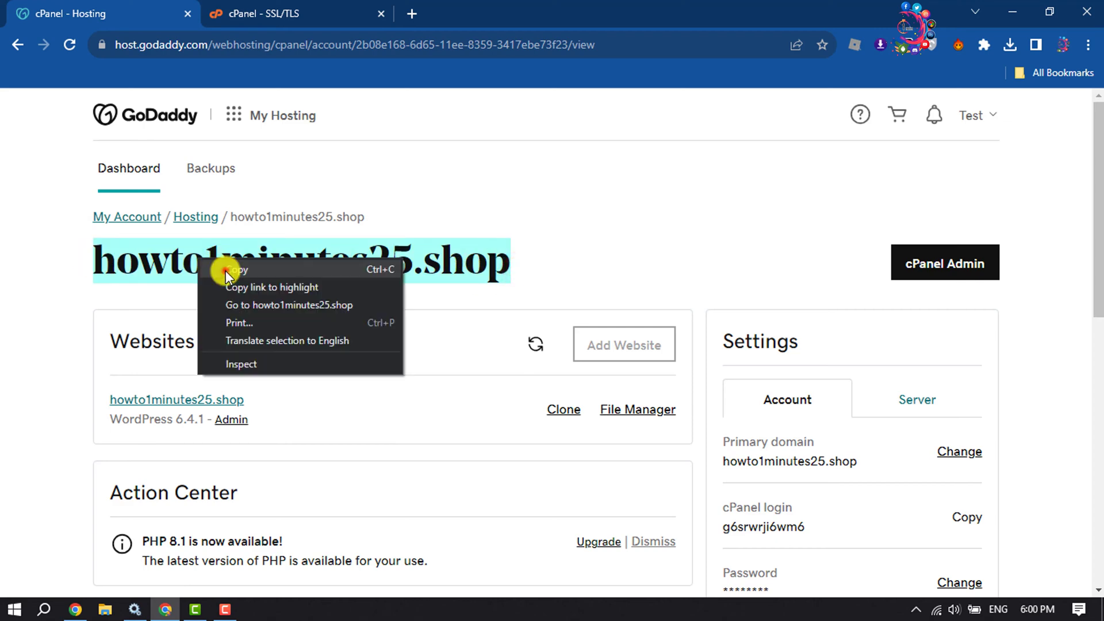
{"action": "left_click", "coordinate": [288, 14]}
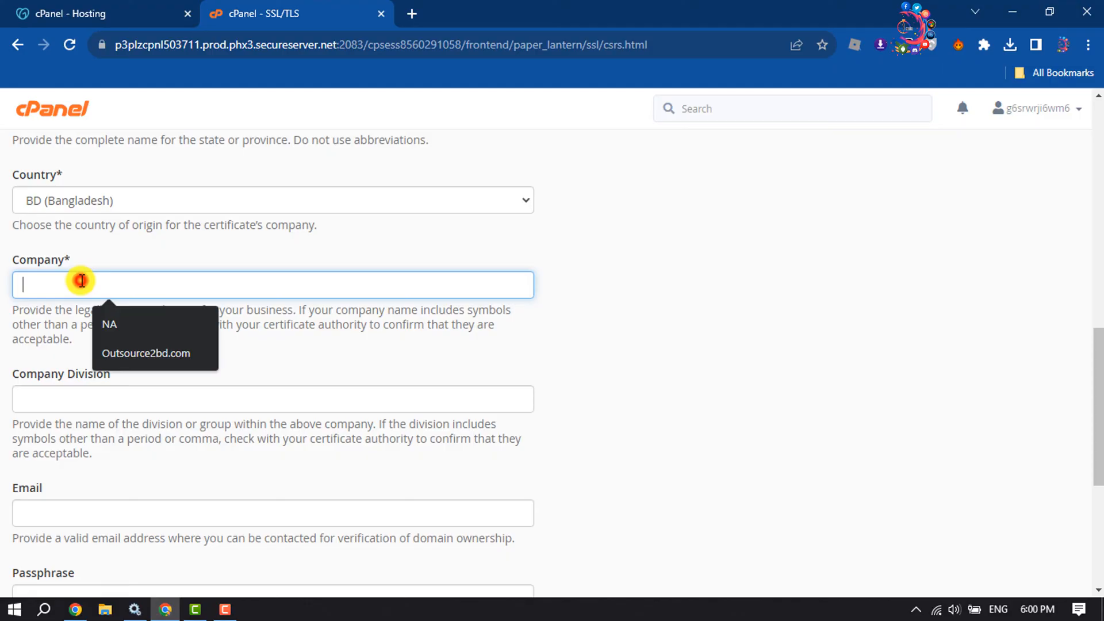
{"action": "left_click", "coordinate": [146, 353]}
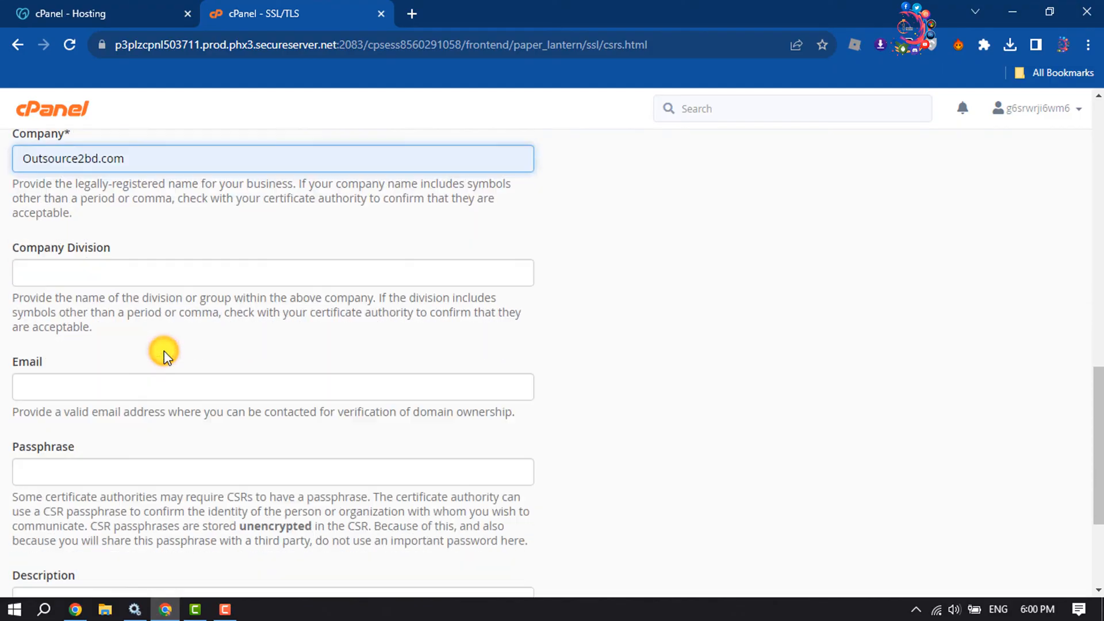
{"action": "scroll", "scroll_direction": "down", "scroll_amount": 3}
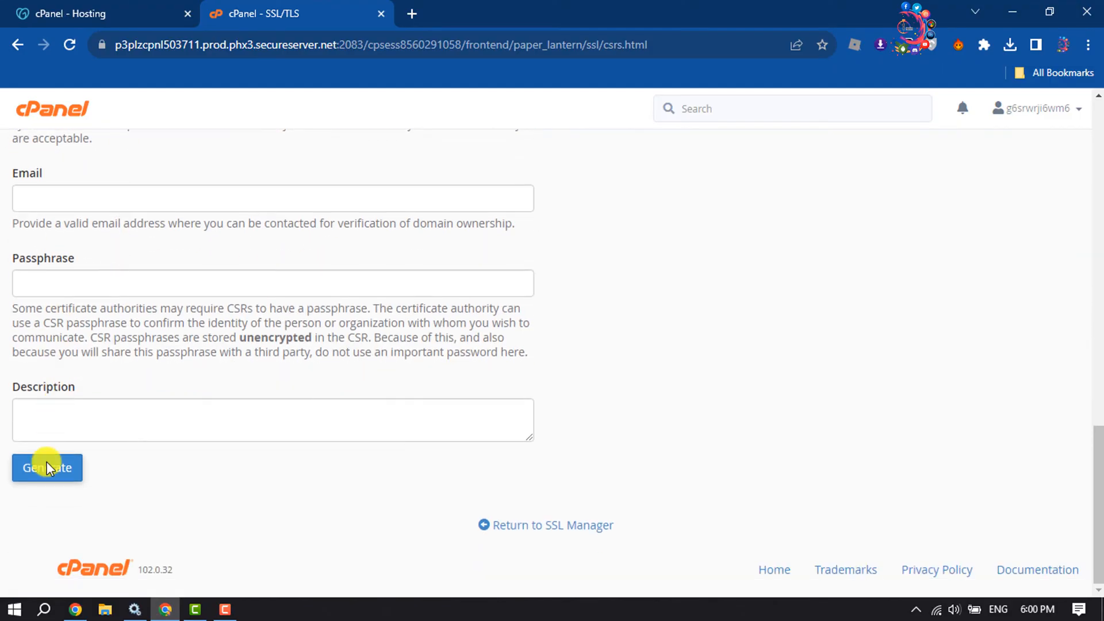
- Generate the CSR and scroll through the encoded and decoded request text for howto1minutes25.shop
{"action": "left_click", "coordinate": [46, 467]}
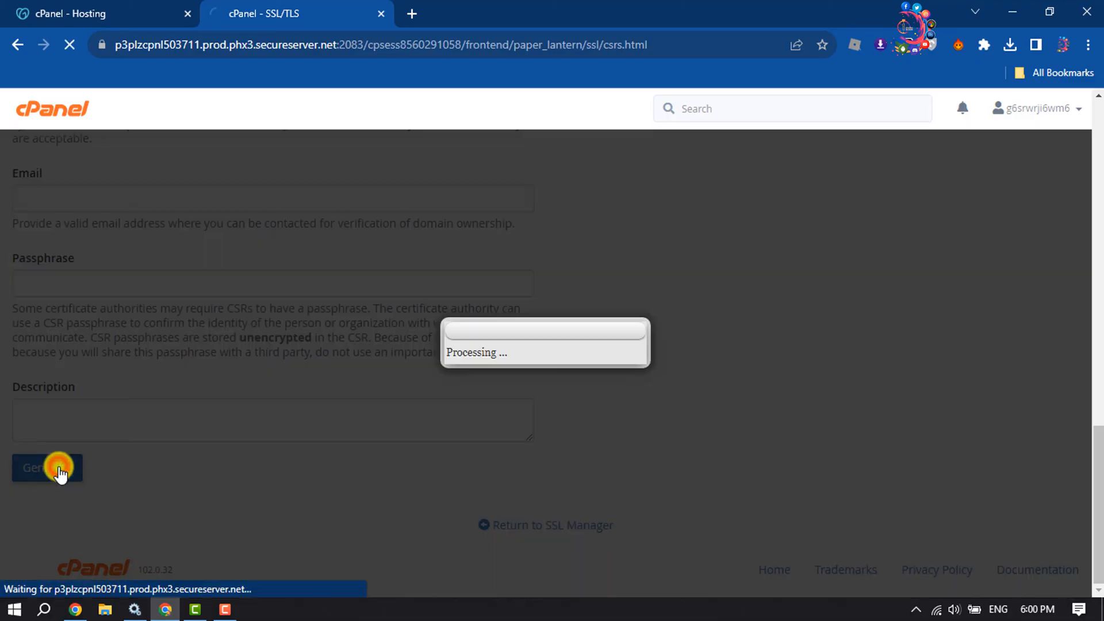
{"action": "left_click", "coordinate": [48, 467]}
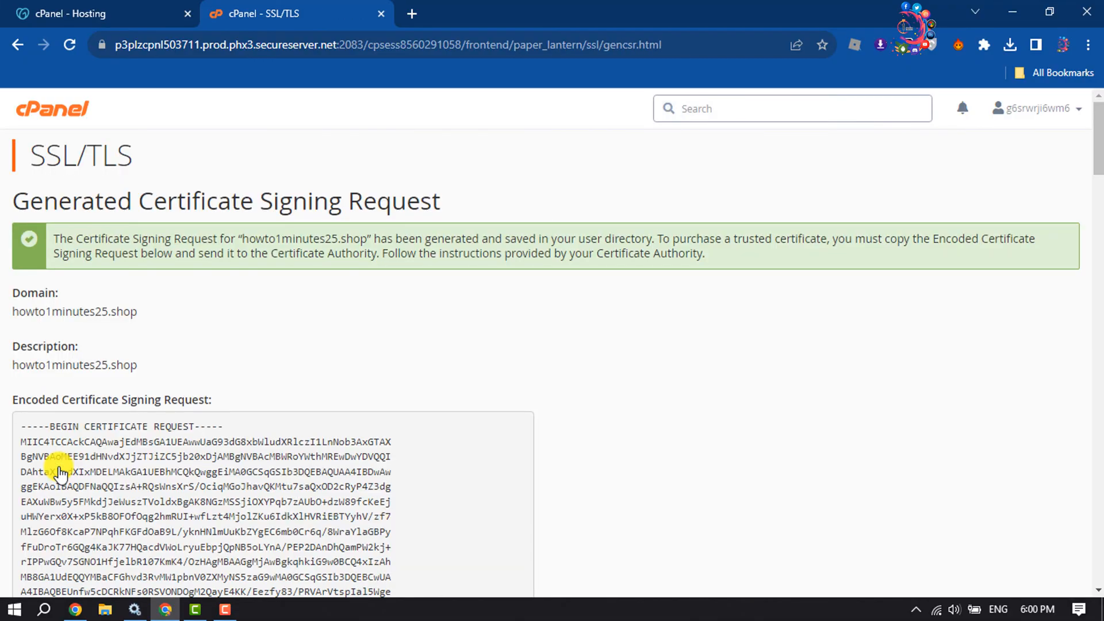
{"action": "scroll", "scroll_direction": "down", "scroll_amount": 3}
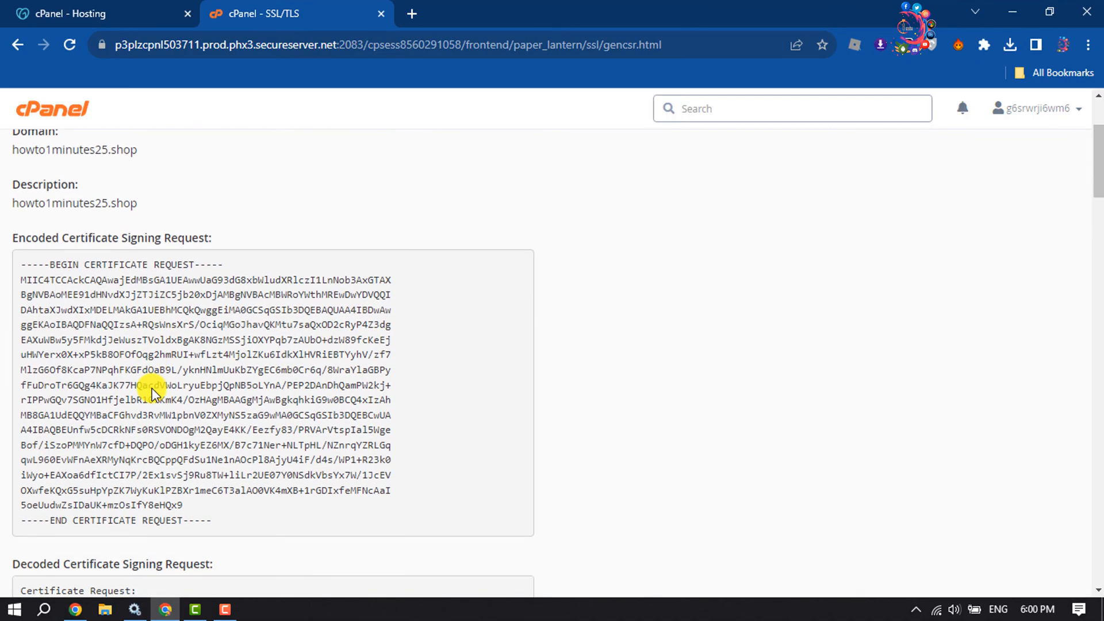
{"action": "scroll", "scroll_direction": "down", "scroll_amount": 3}
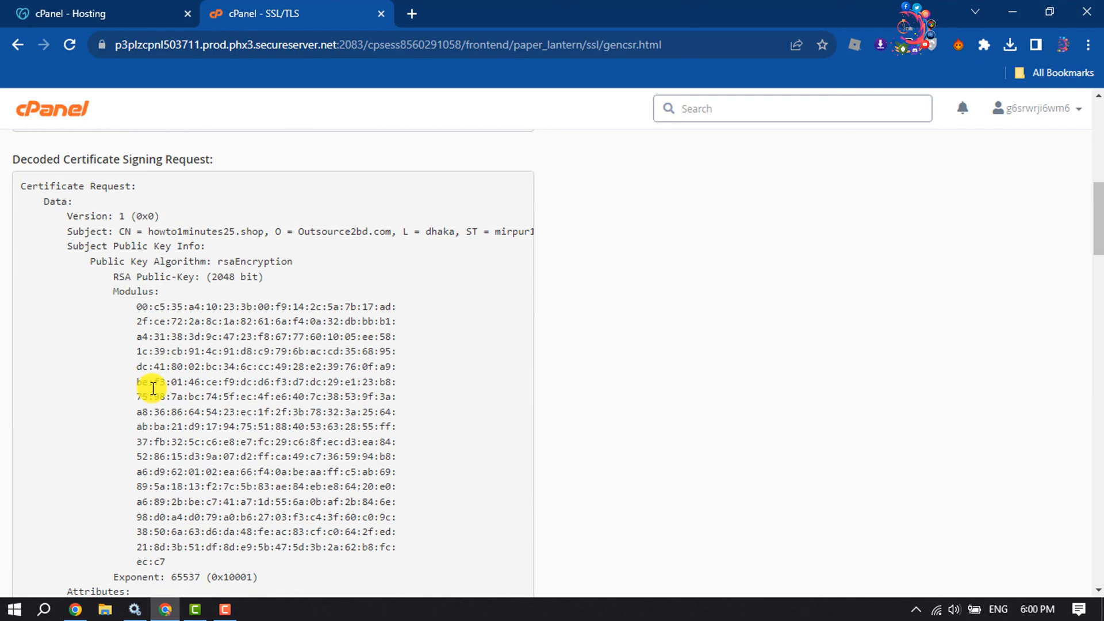
{"action": "scroll", "scroll_direction": "up", "scroll_amount": 3}
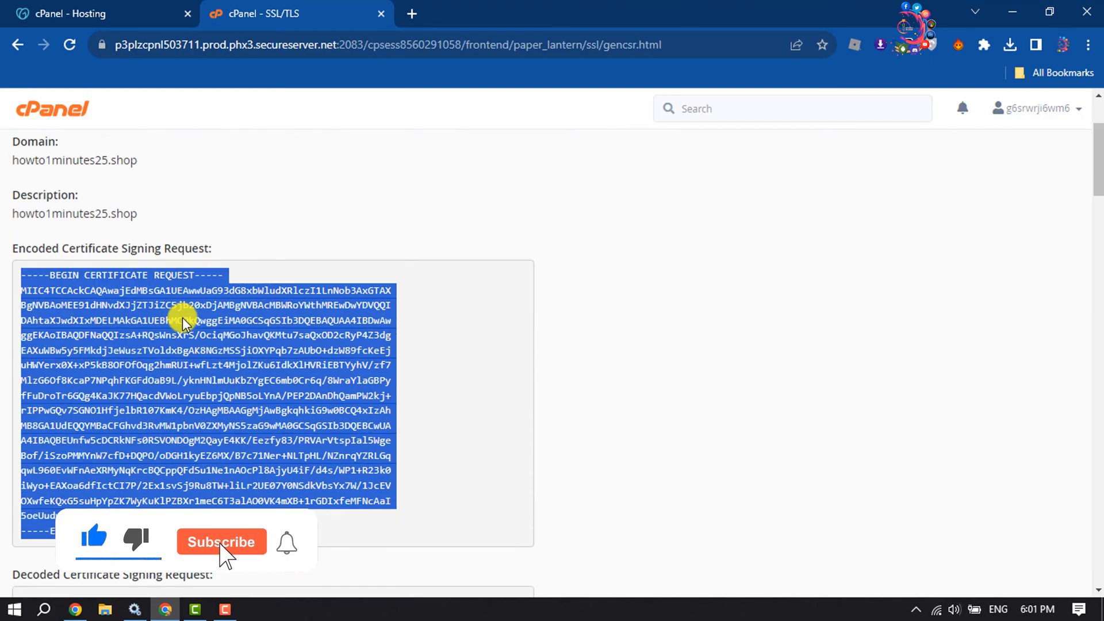
{"action": "scroll", "scroll_direction": "up", "scroll_amount": 3}
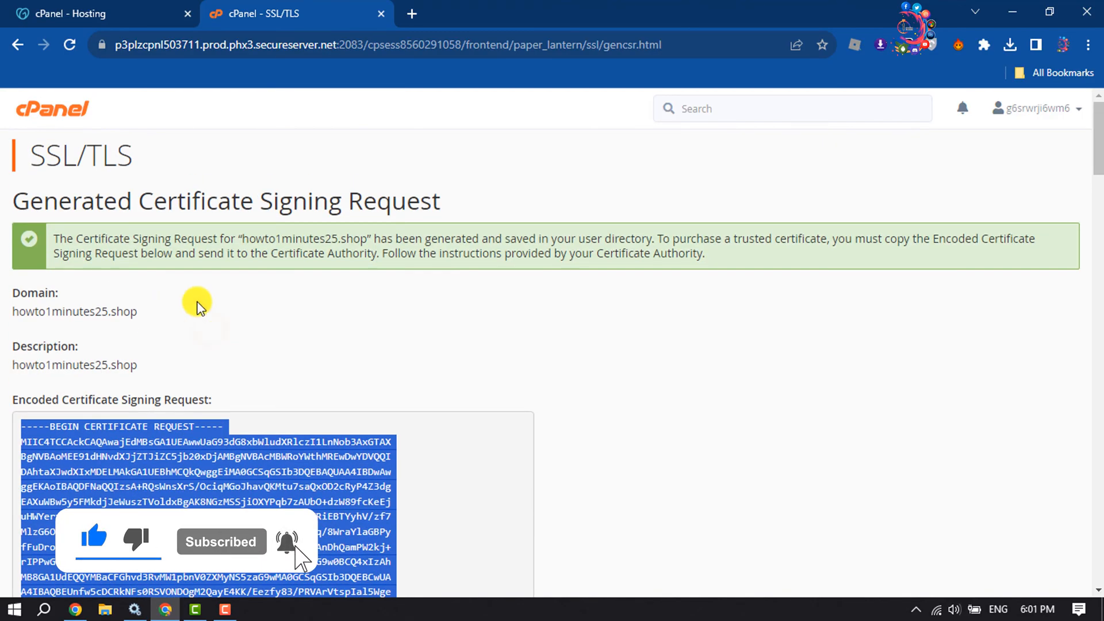
{"action": "scroll", "scroll_direction": "down", "scroll_amount": 3}
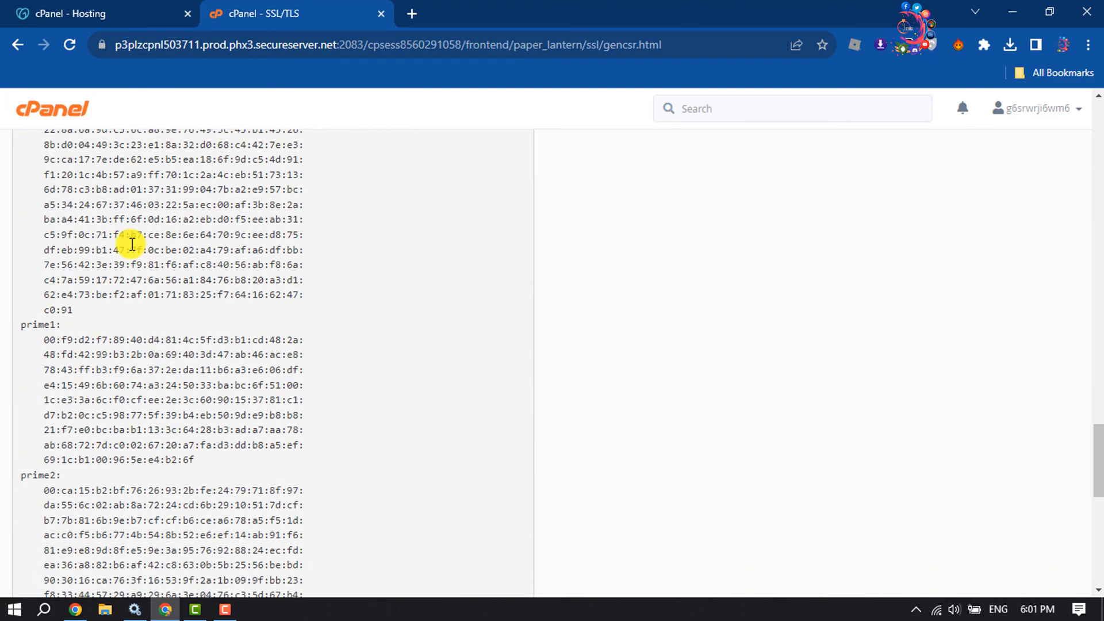
{"action": "scroll", "scroll_direction": "down", "scroll_amount": 3}
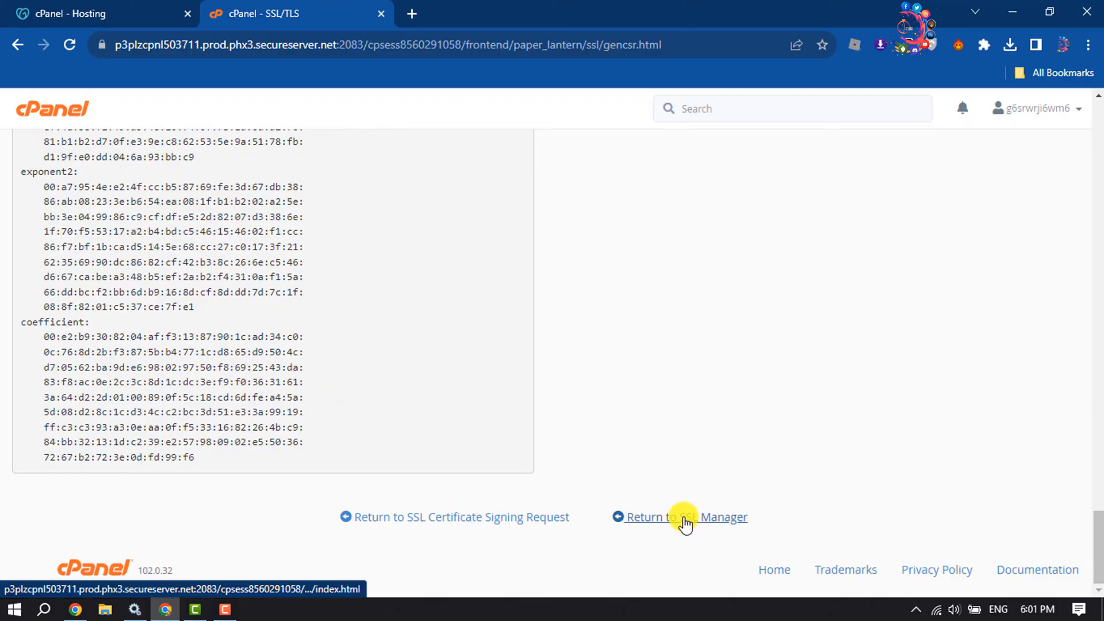
- Go back to the SSL/TLS manager, open Manage SSL sites, and scroll to Install an SSL Website
{"action": "left_click", "coordinate": [684, 516]}
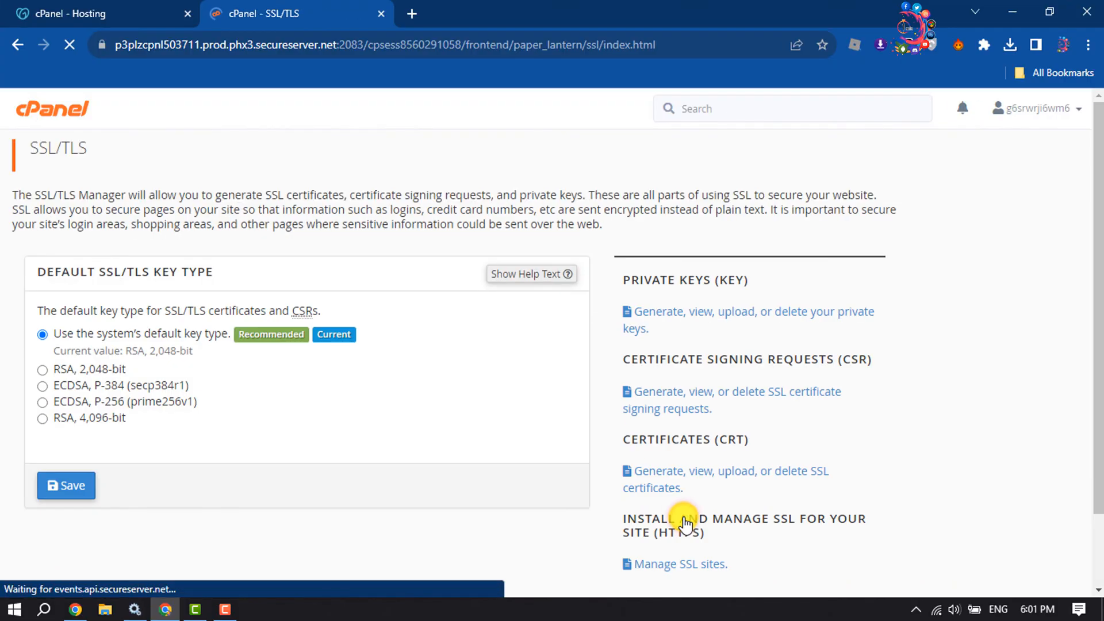
{"action": "scroll", "scroll_direction": "down", "scroll_amount": 3}
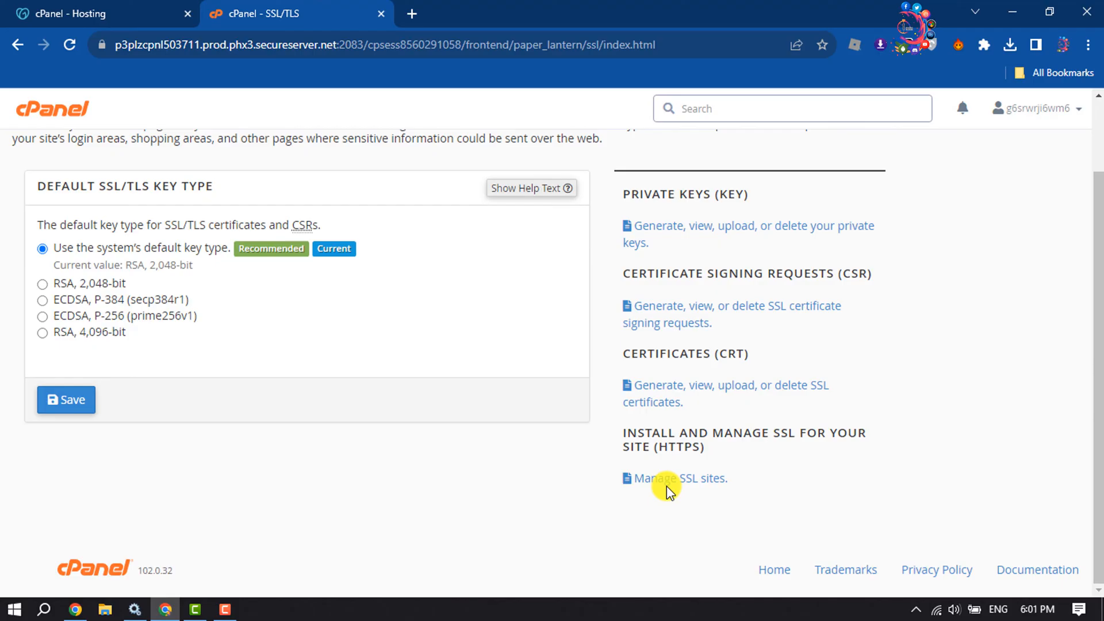
{"action": "left_click", "coordinate": [675, 478]}
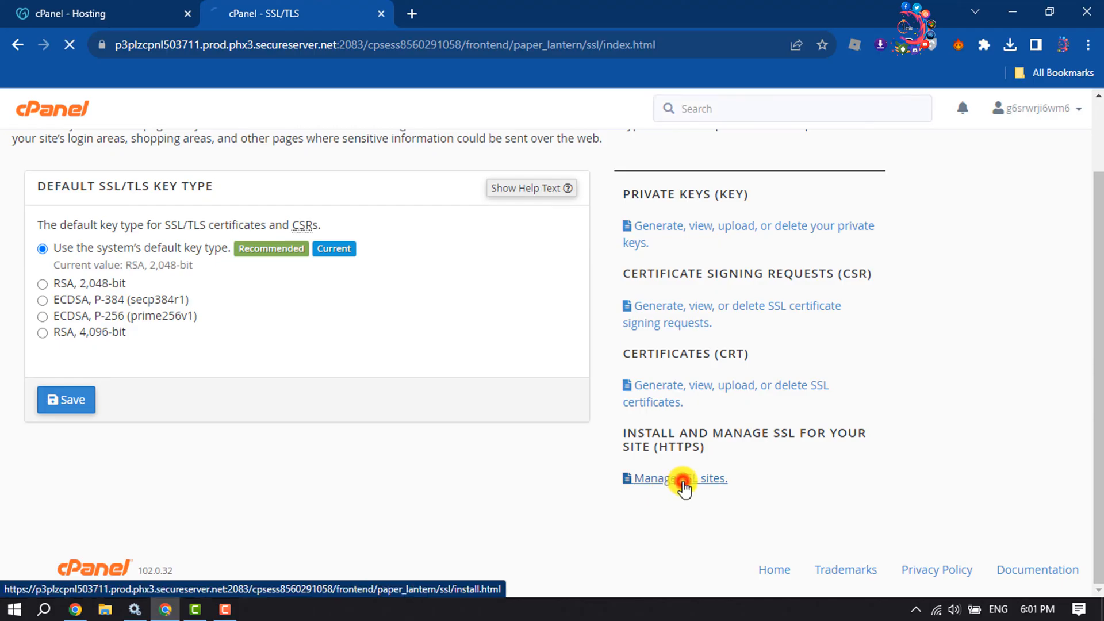
{"action": "left_click", "coordinate": [673, 477]}
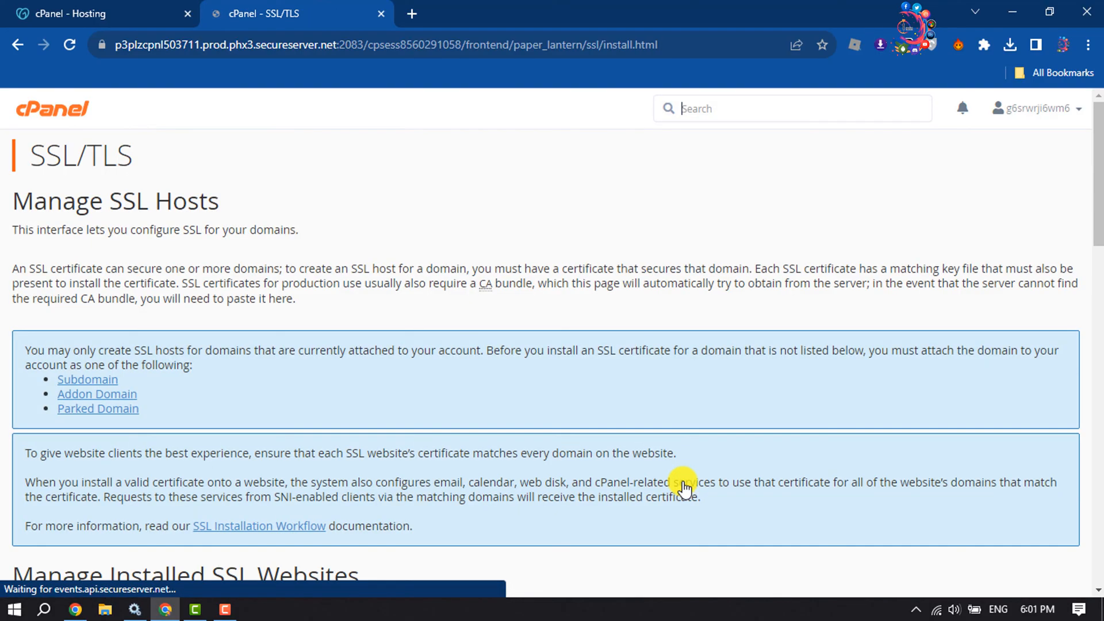
{"action": "scroll", "scroll_direction": "down", "scroll_amount": 3}
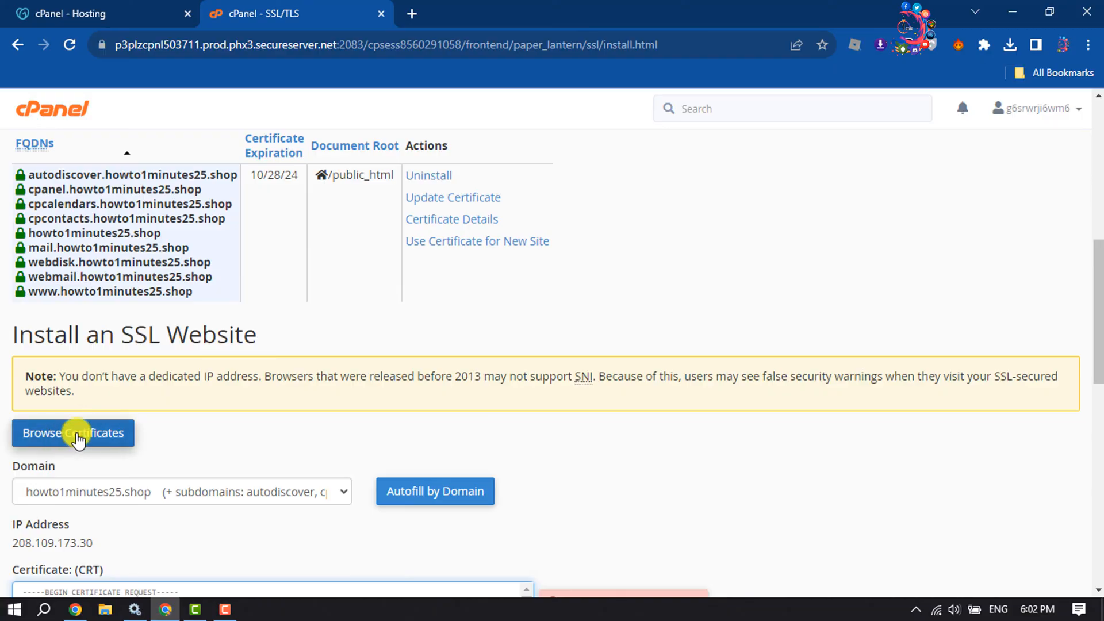
- Browse saved certificates and load the self-signed howto1minutes25.shop certificate into the install form
{"action": "left_click", "coordinate": [73, 432]}
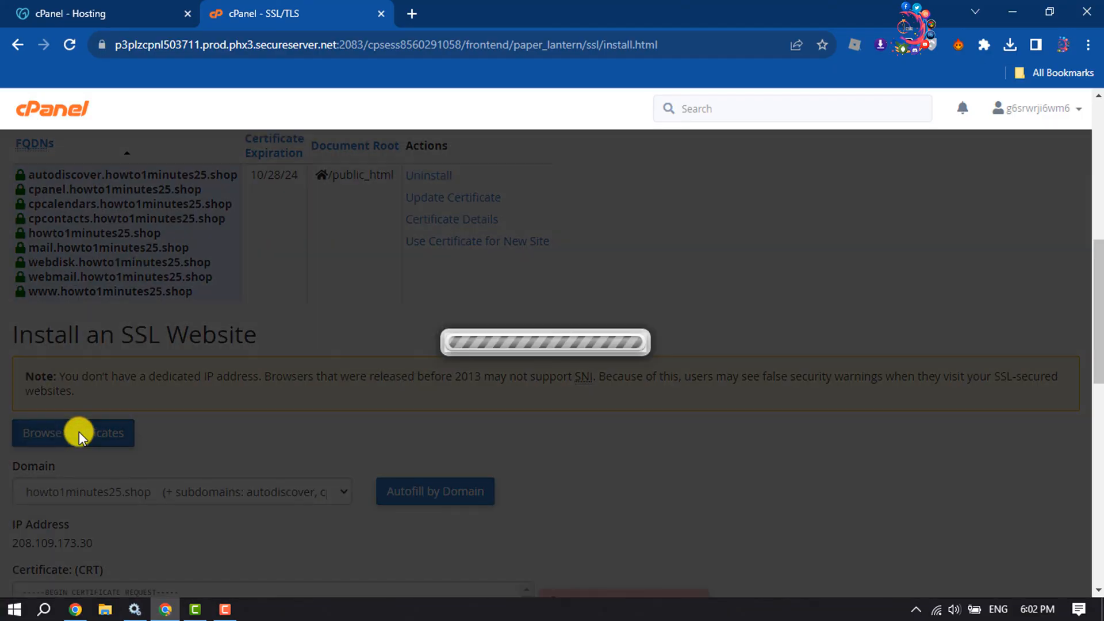
{"action": "left_click", "coordinate": [73, 432]}
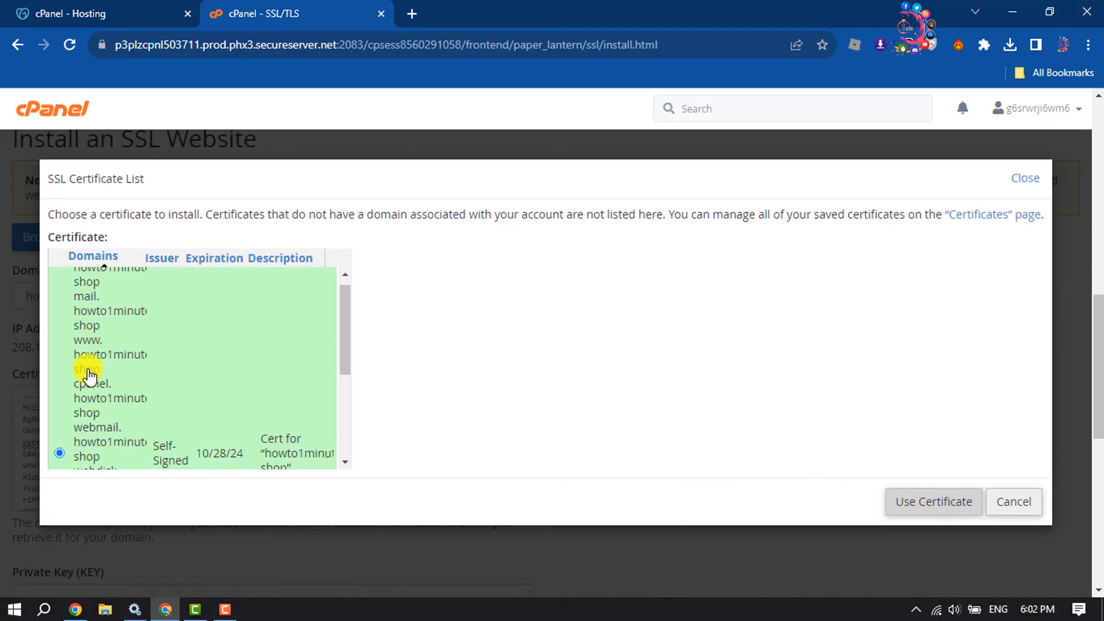
{"action": "scroll", "scroll_direction": "down", "scroll_amount": 3}
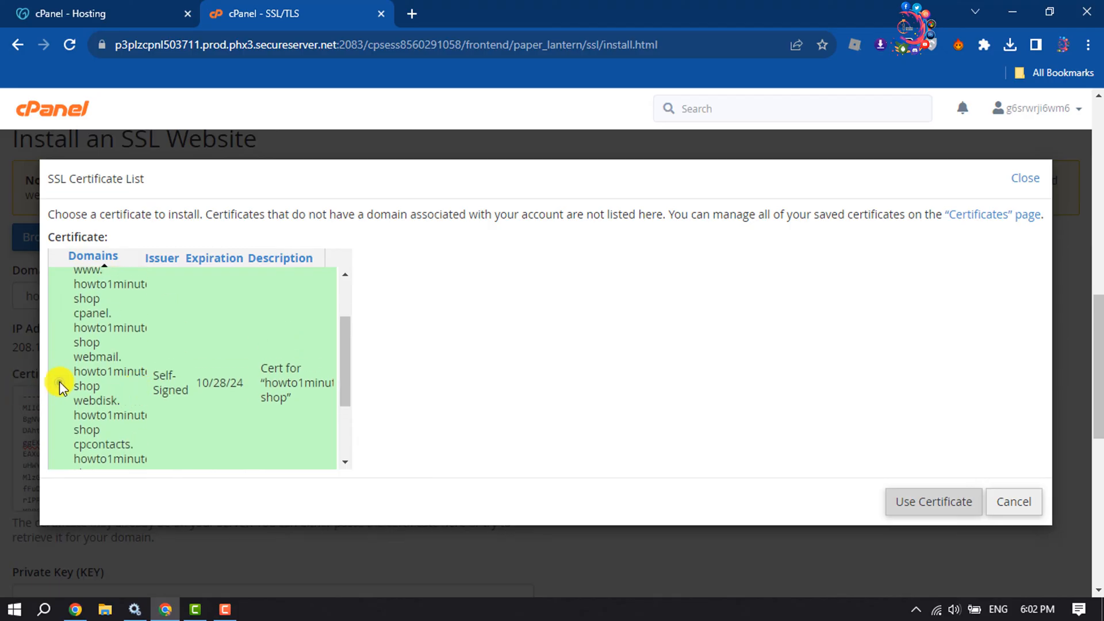
{"action": "scroll", "scroll_direction": "down", "scroll_amount": 3}
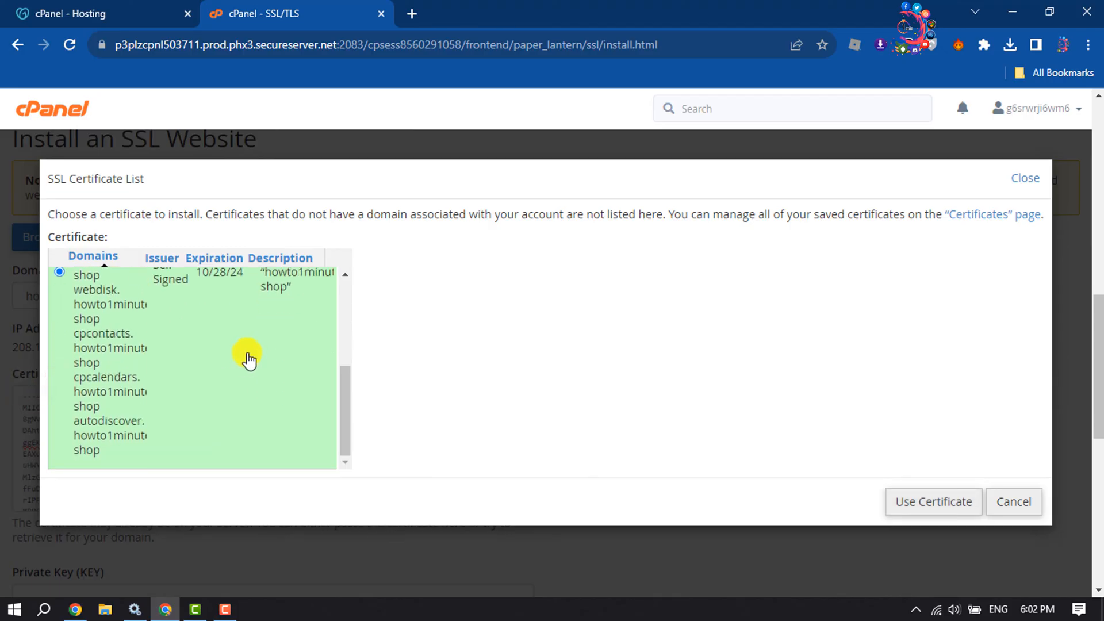
{"action": "left_click", "coordinate": [933, 501]}
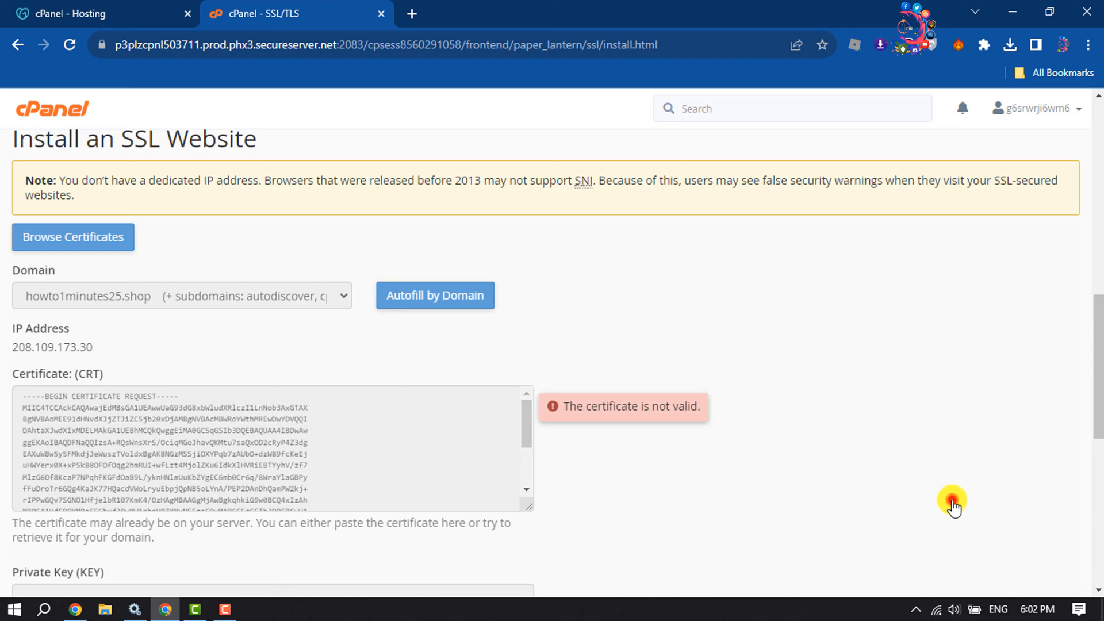
- Install the loaded certificate and private key on howto1minutes25.shop
{"action": "left_click", "coordinate": [434, 295]}
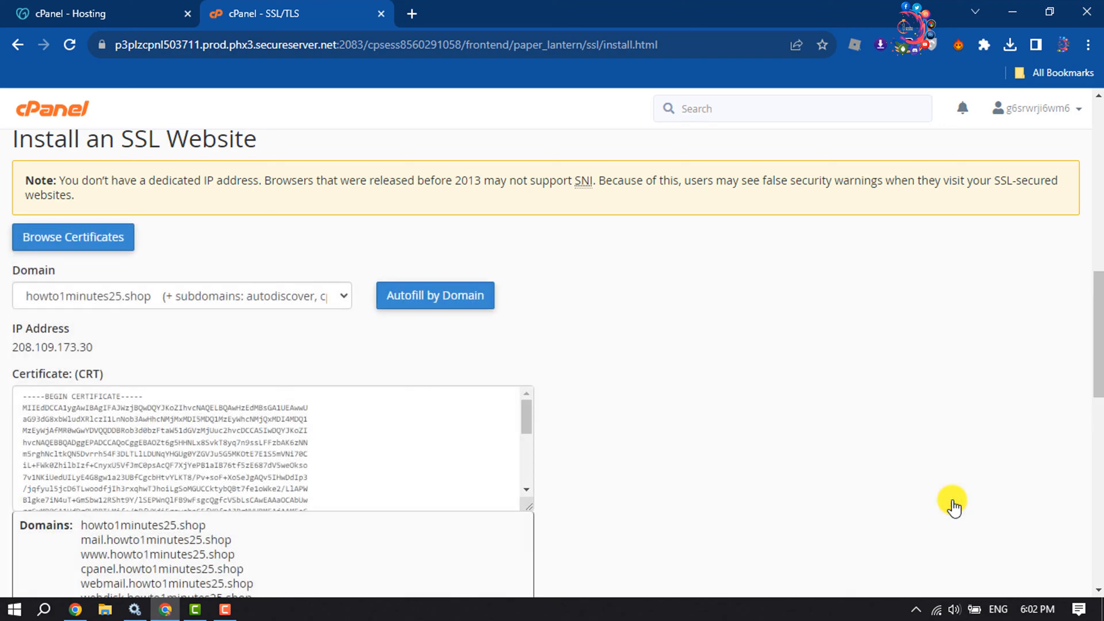
{"action": "scroll", "scroll_direction": "down", "scroll_amount": 3}
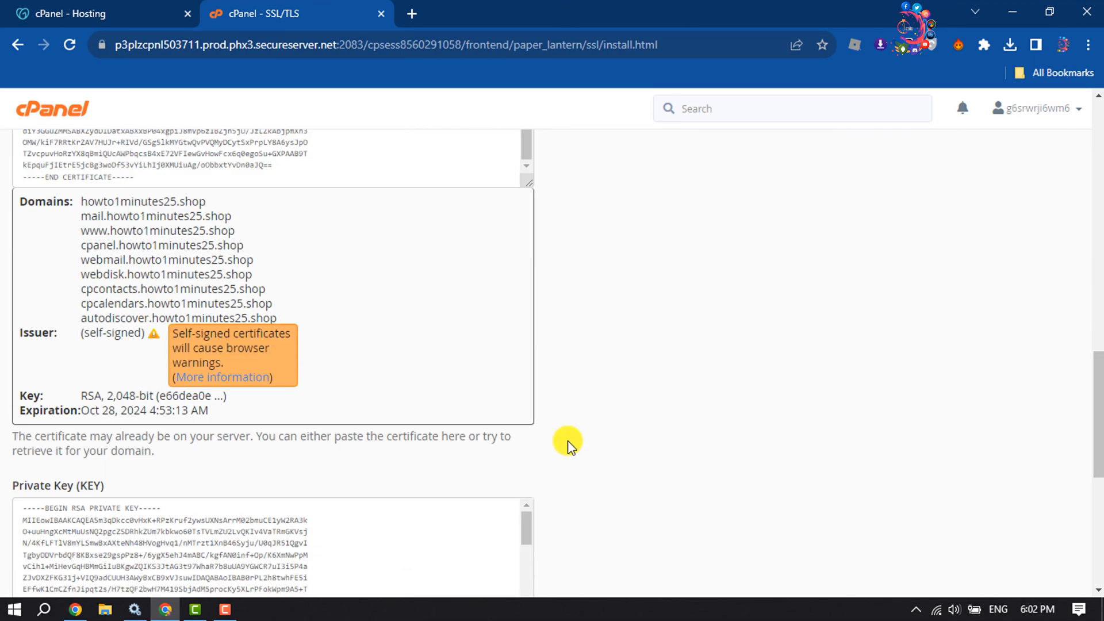
{"action": "scroll", "scroll_direction": "down", "scroll_amount": 3}
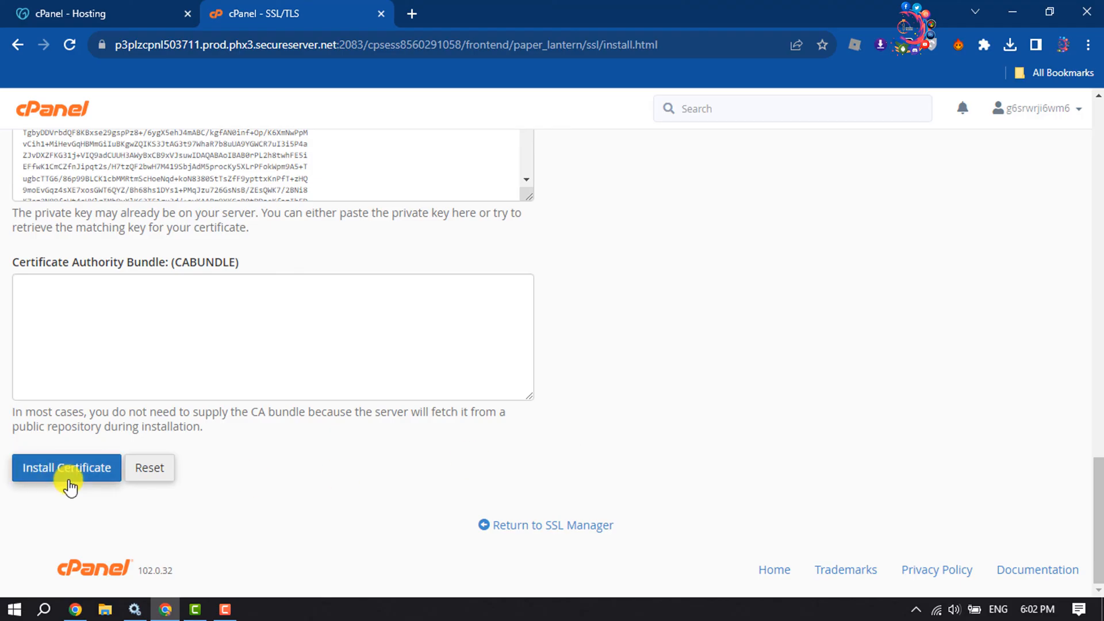
{"action": "left_click", "coordinate": [66, 467]}
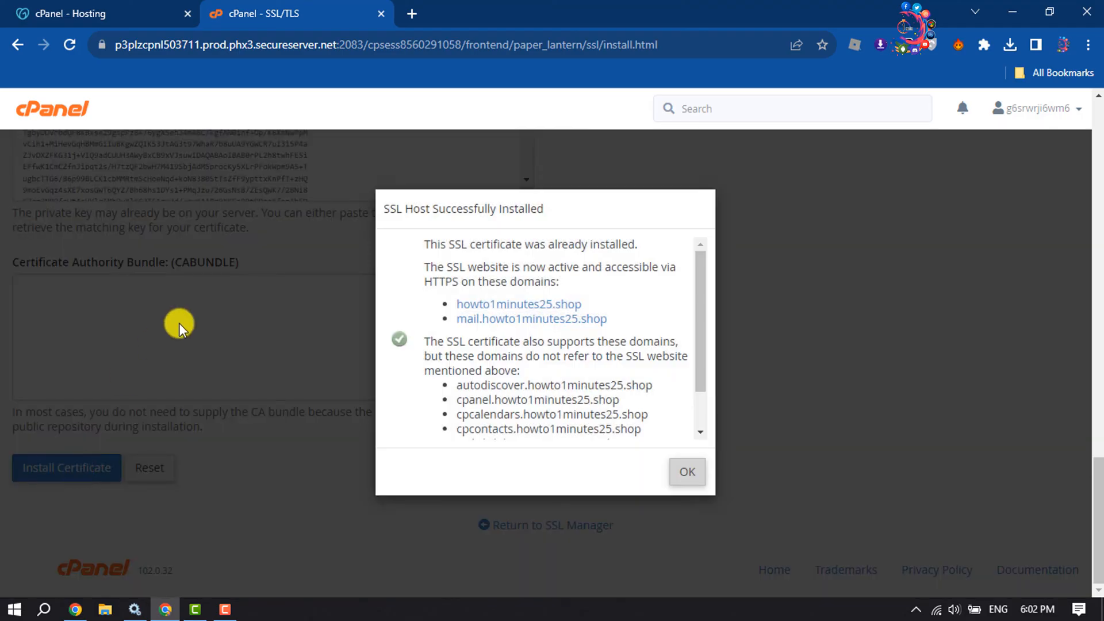
- Dismiss the SSL Host Successfully Installed dialog and scroll back up the Manage SSL Hosts page
{"action": "key", "text": "ctrl+plus"}
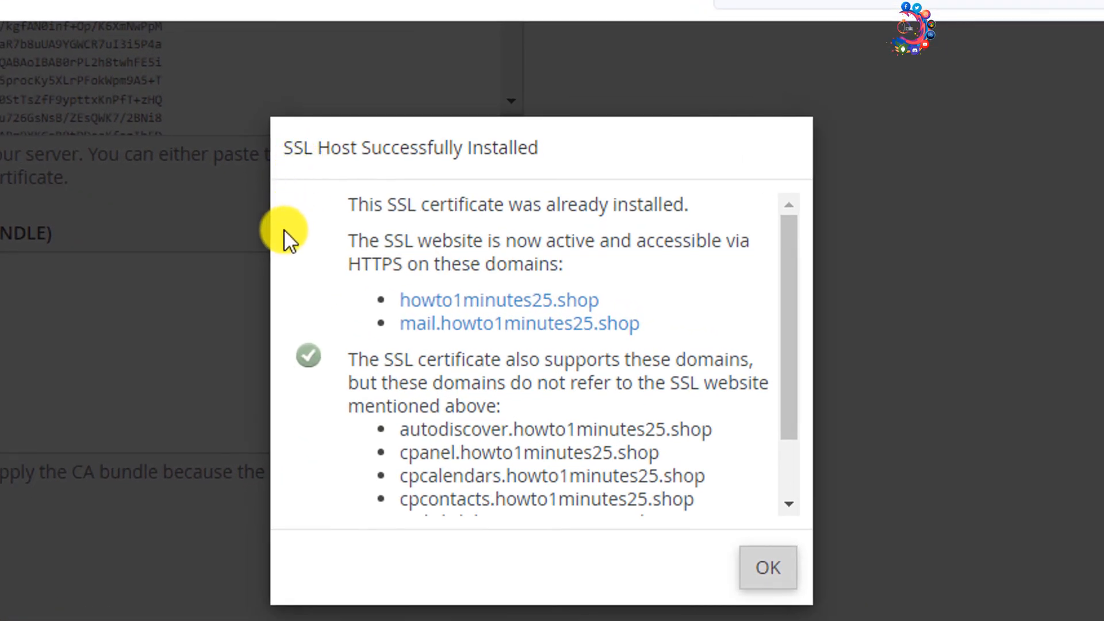
{"action": "mouse_move", "coordinate": [502, 402]}
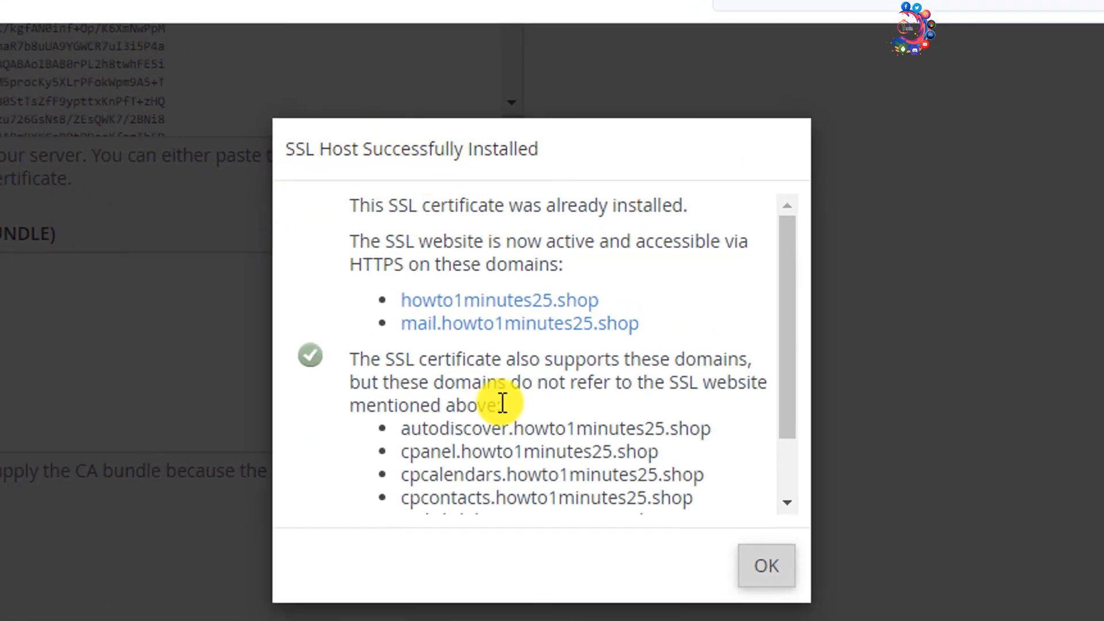
{"action": "left_click", "coordinate": [766, 565]}
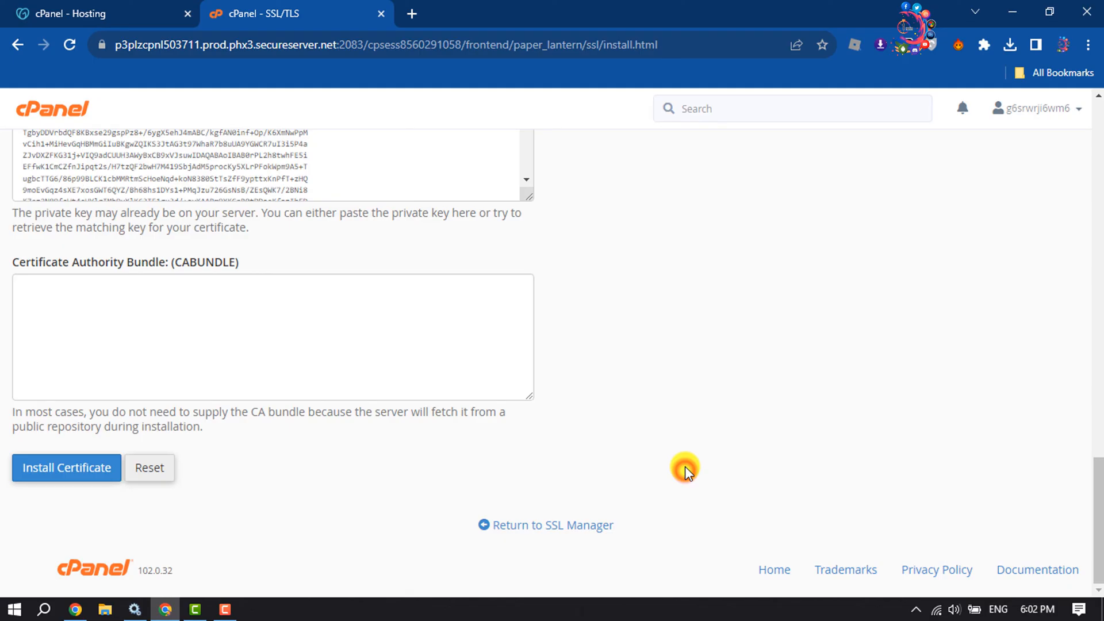
{"action": "scroll", "scroll_direction": "up", "scroll_amount": 3}
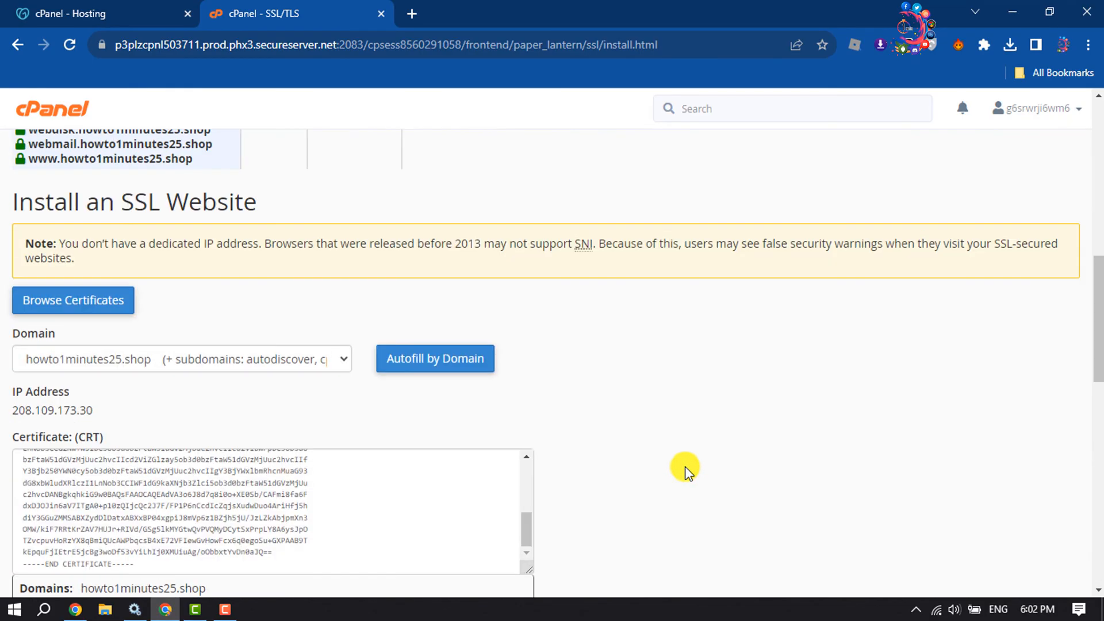
{"action": "mouse_move", "coordinate": [680, 451]}
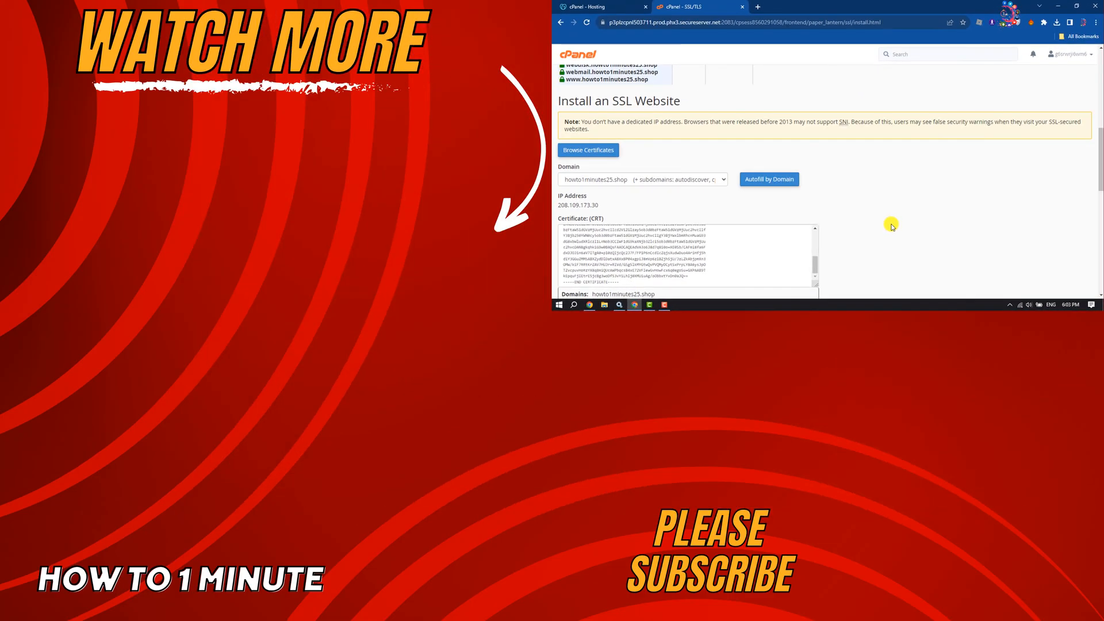
{"action": "mouse_move", "coordinate": [872, 218]}
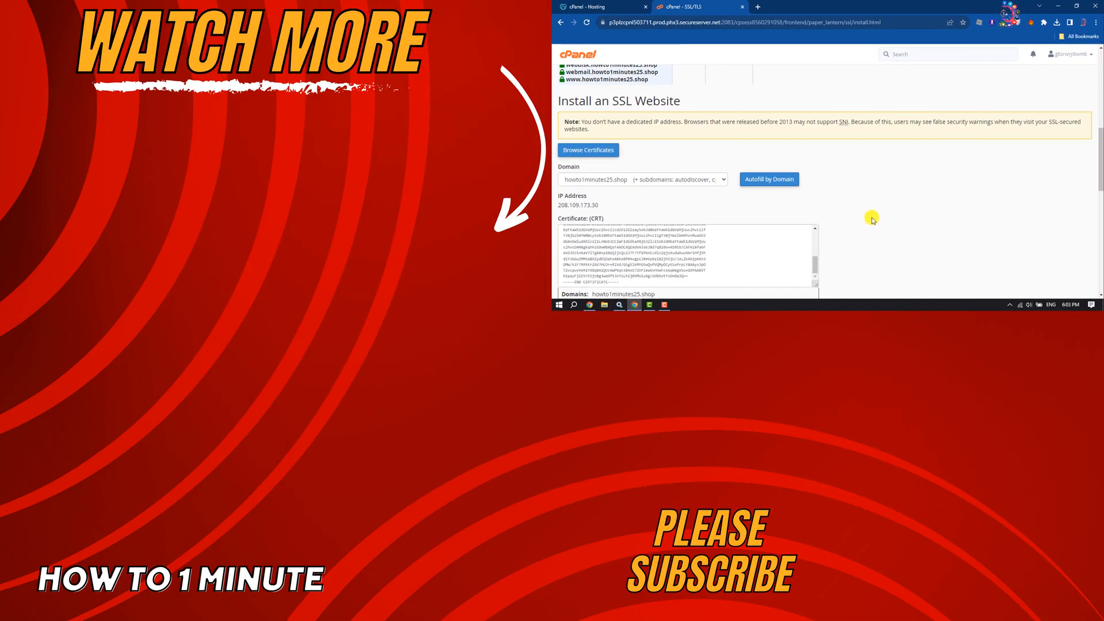